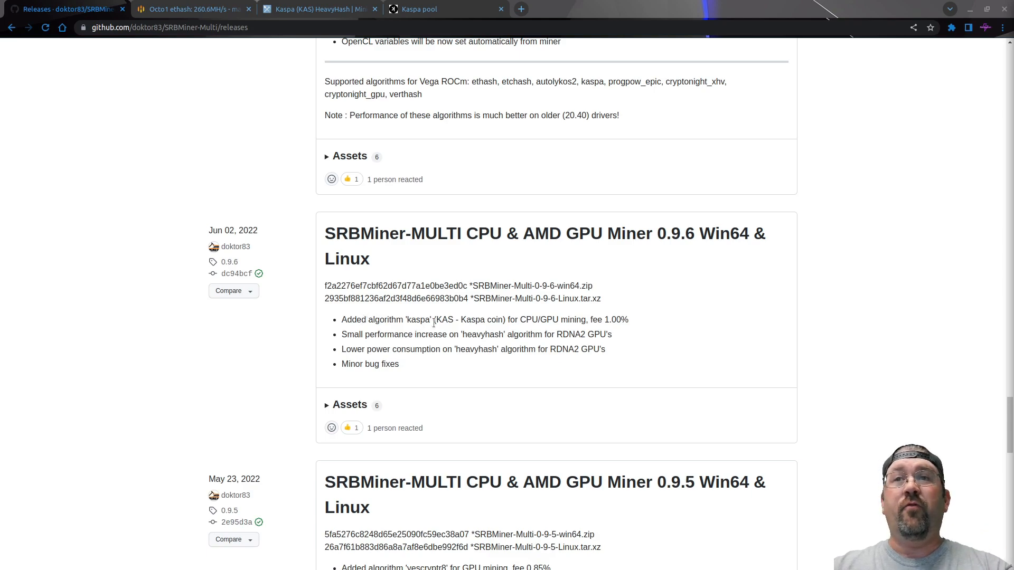
mouse_move(512, 320)
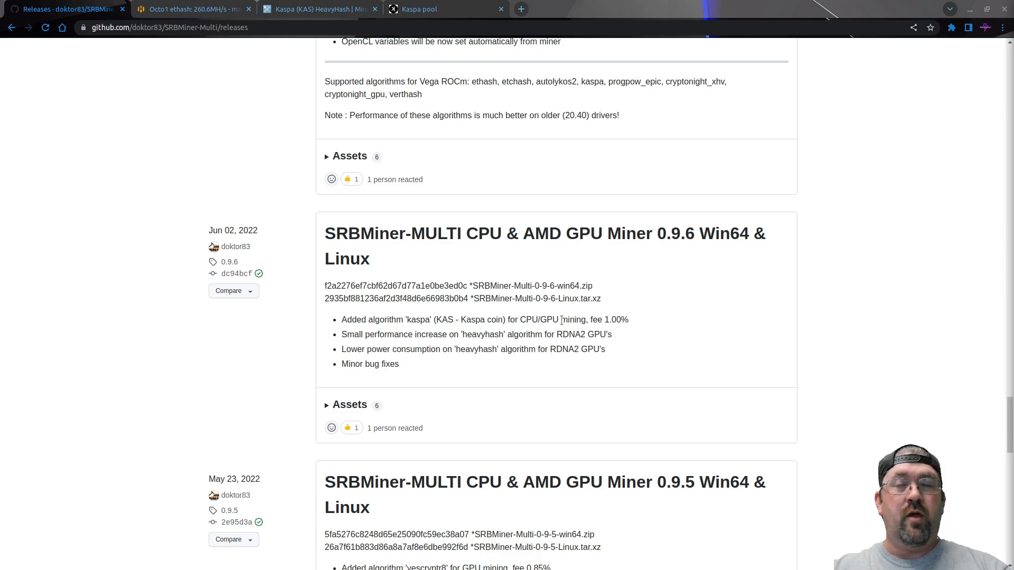
mouse_move(499, 313)
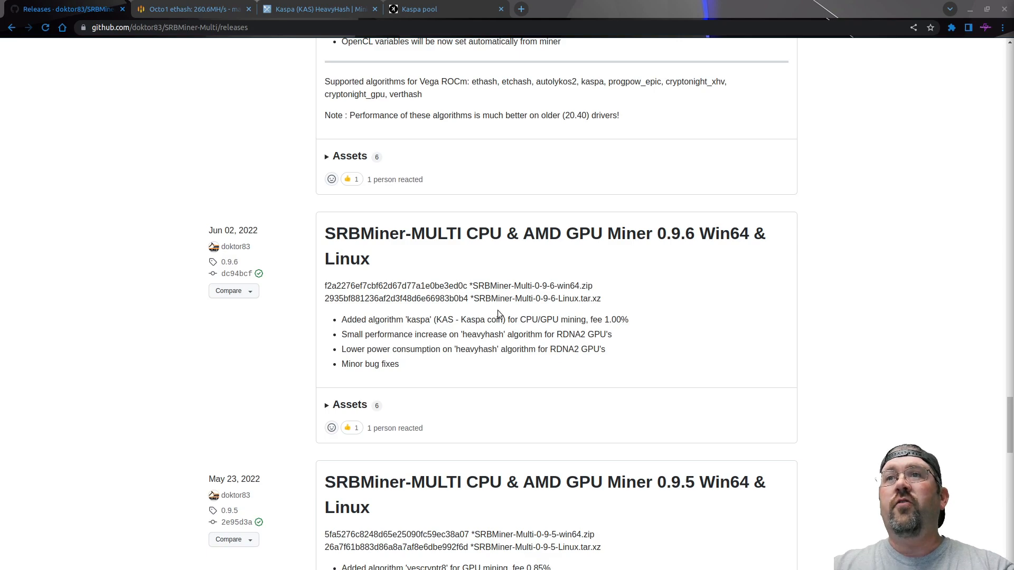
mouse_move(286, 299)
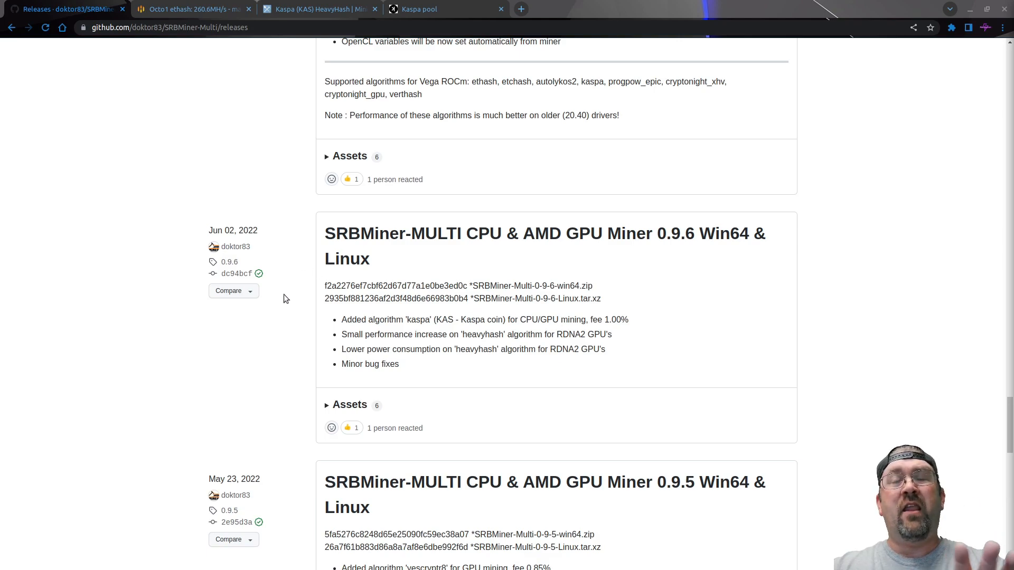
mouse_move(337, 298)
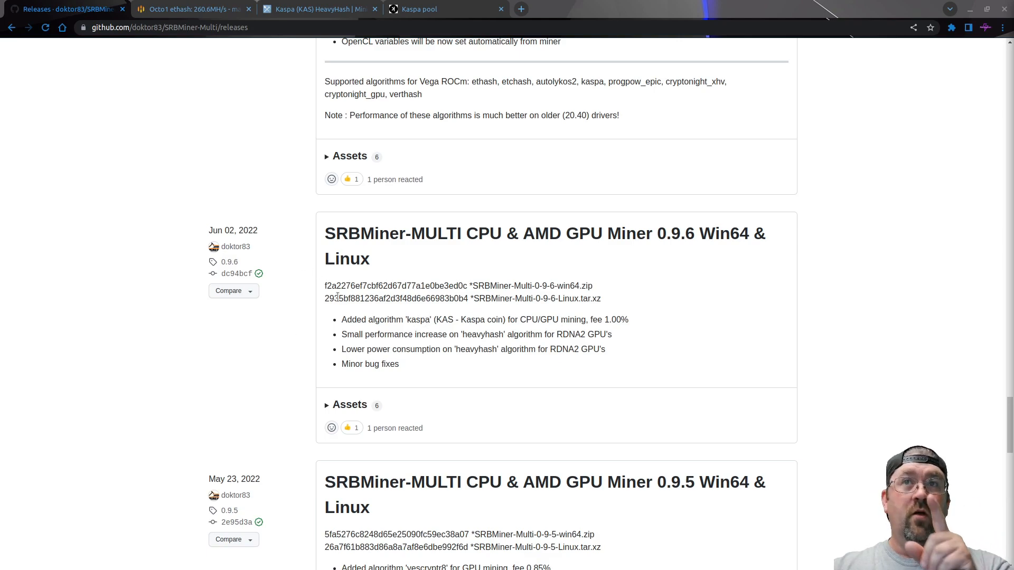
mouse_move(288, 279)
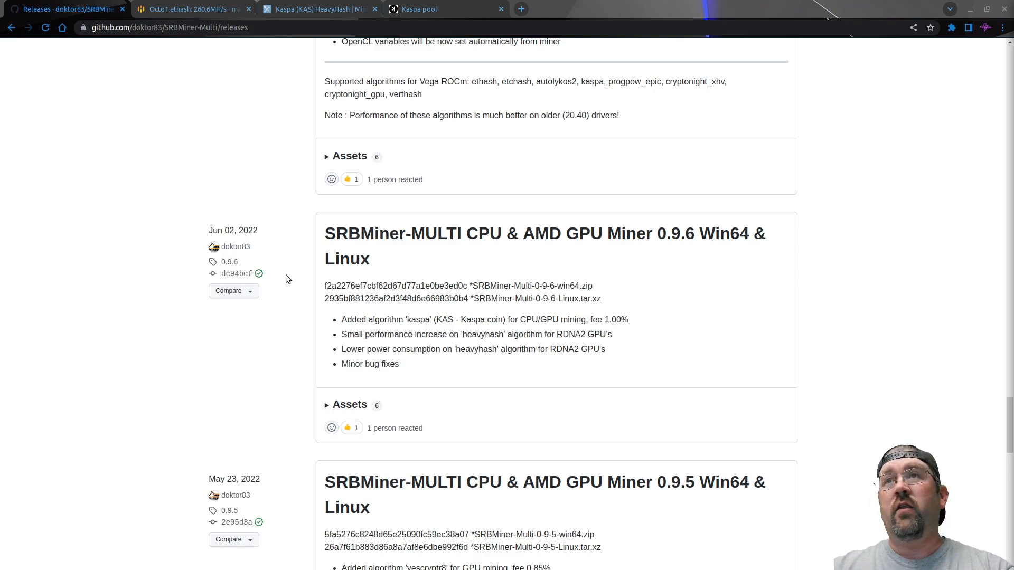
Step: Scroll up from the SRBMiner 0.9.6 entry to the 0.9.7 Kaspa and HeavyHash notes
scroll("up", 3)
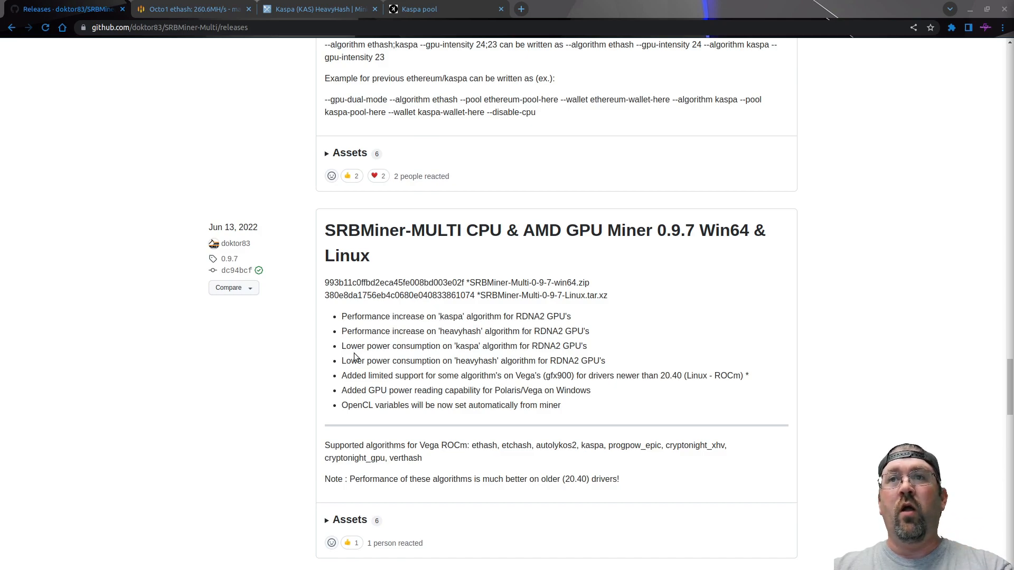
mouse_move(483, 347)
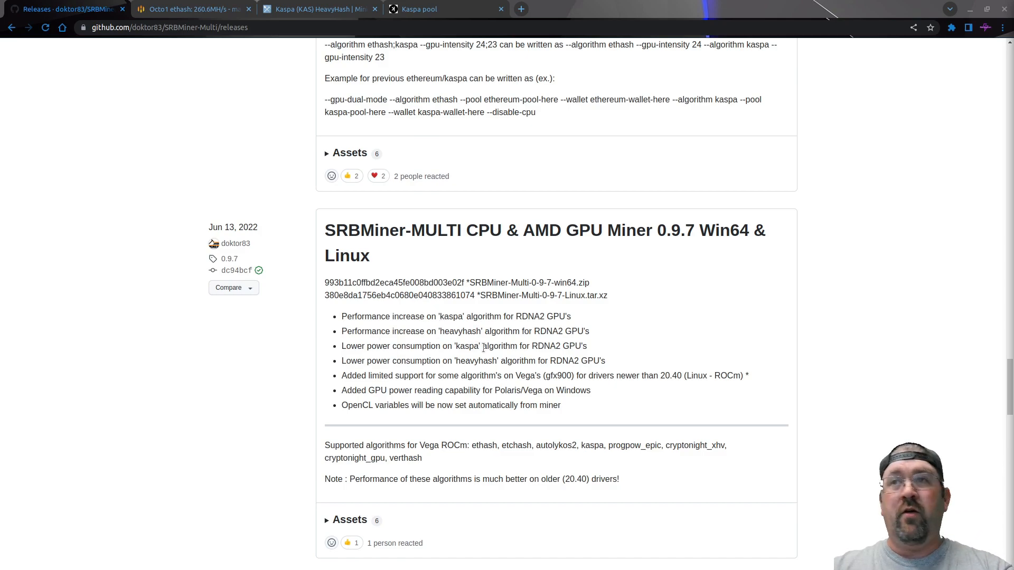
mouse_move(552, 348)
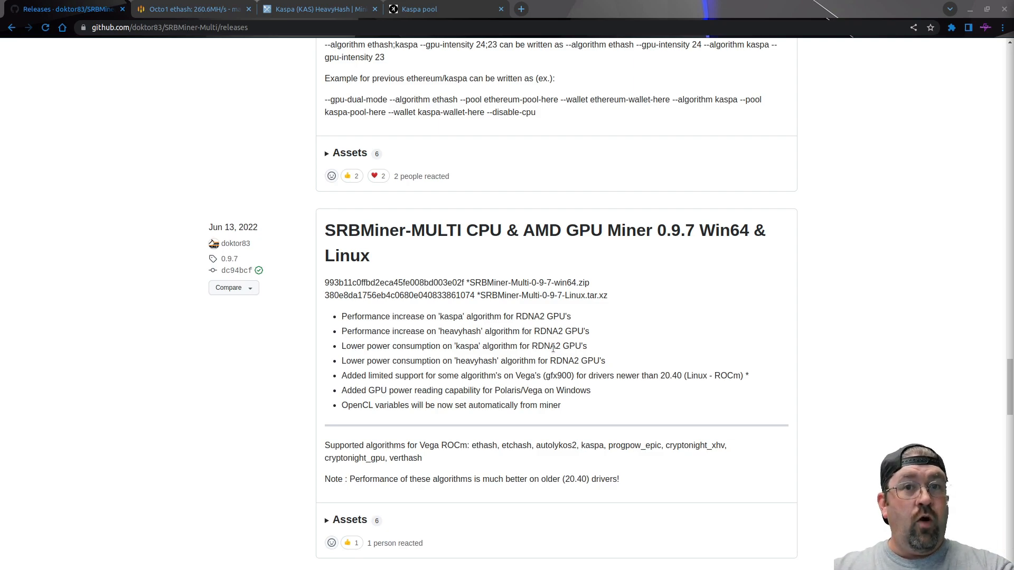
mouse_move(289, 265)
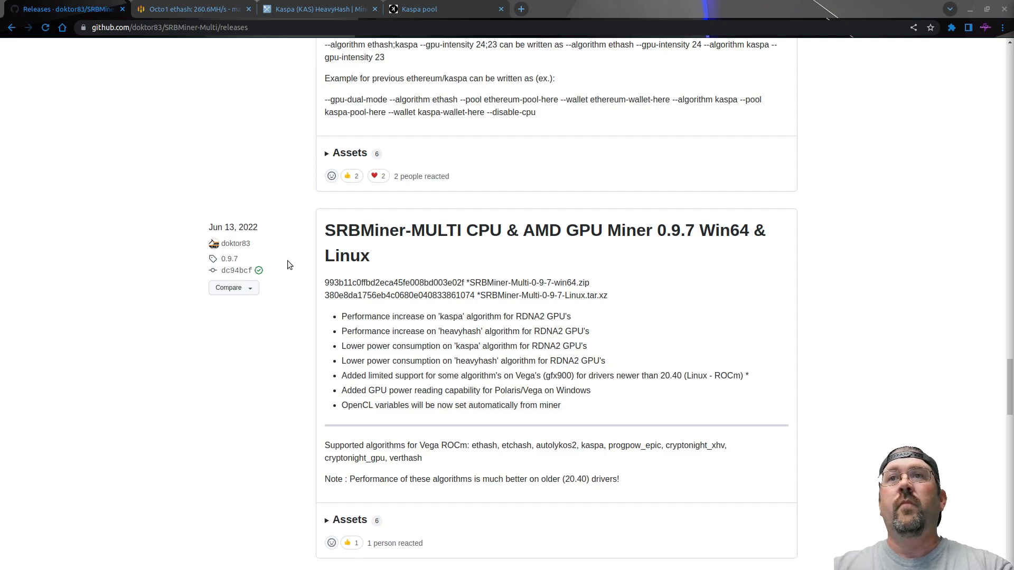
Step: Scroll up through the 0.9.8 and 0.9.9 release entries toward 1.0.1
scroll("up", 3)
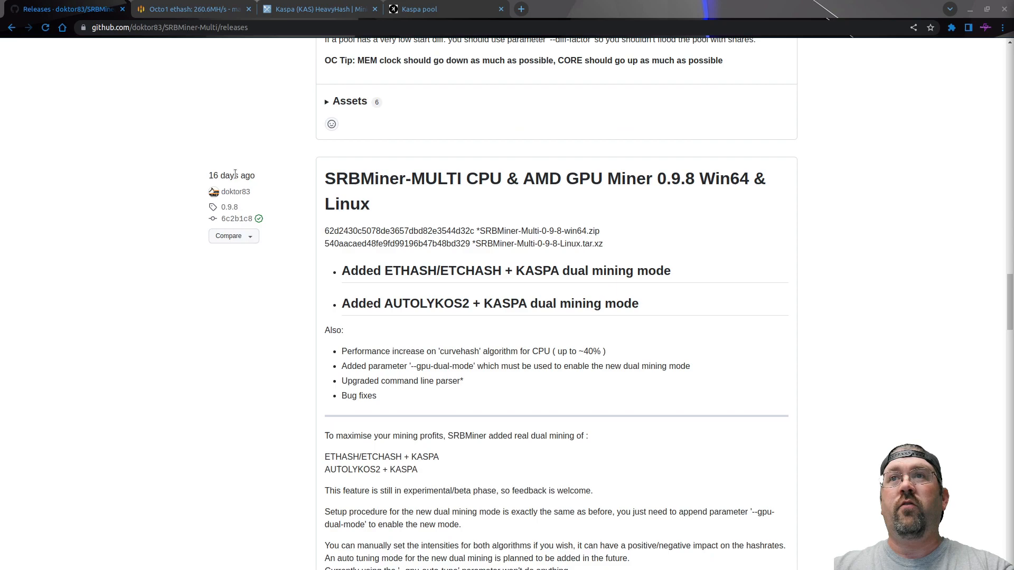
mouse_move(685, 189)
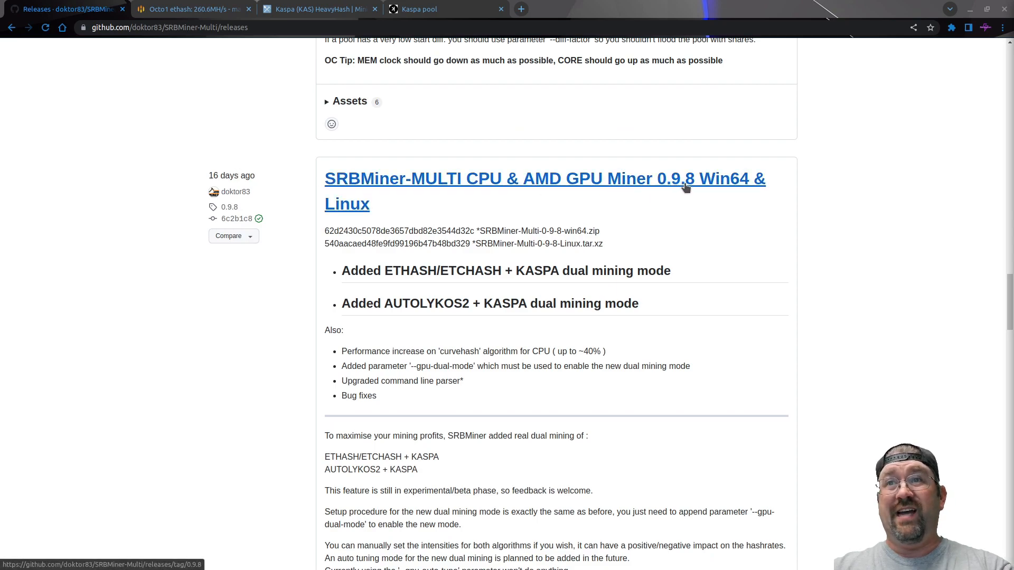
mouse_move(669, 242)
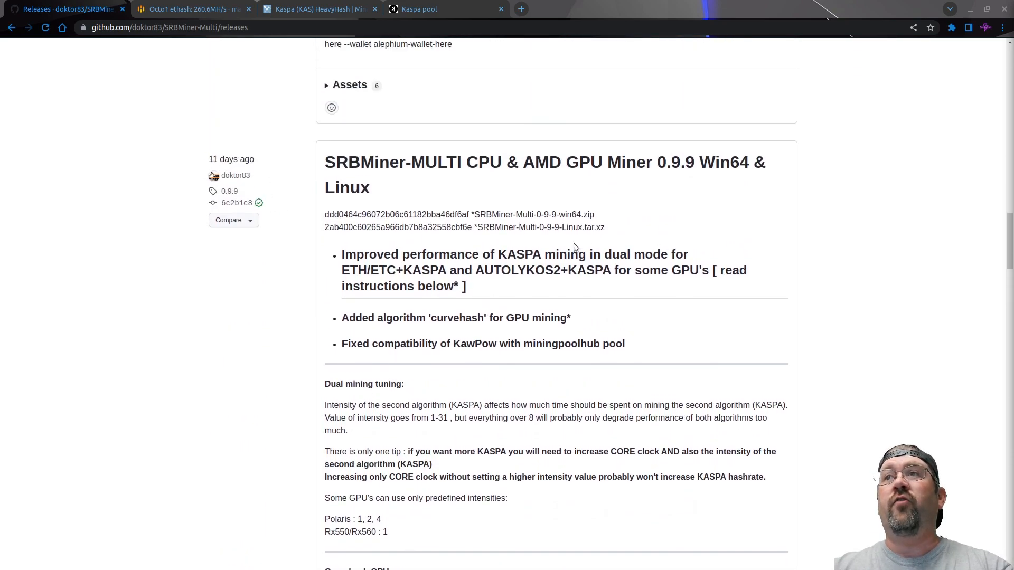
mouse_move(369, 289)
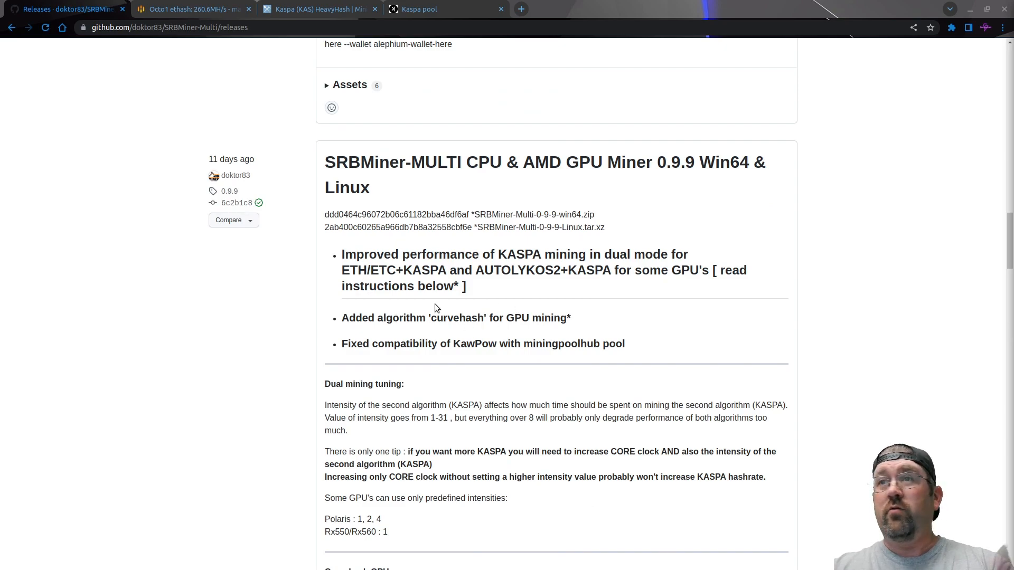
mouse_move(429, 296)
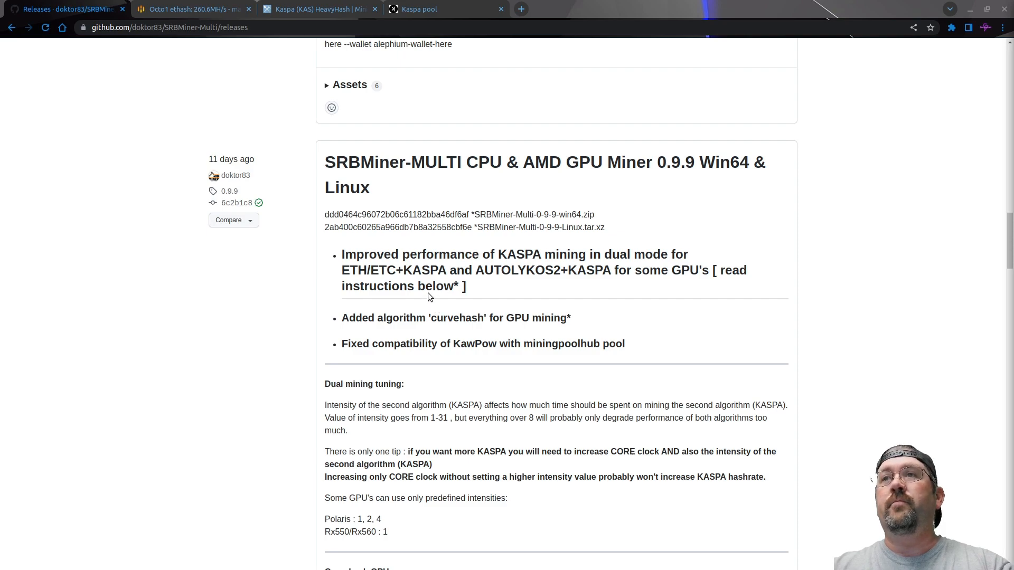
mouse_move(291, 216)
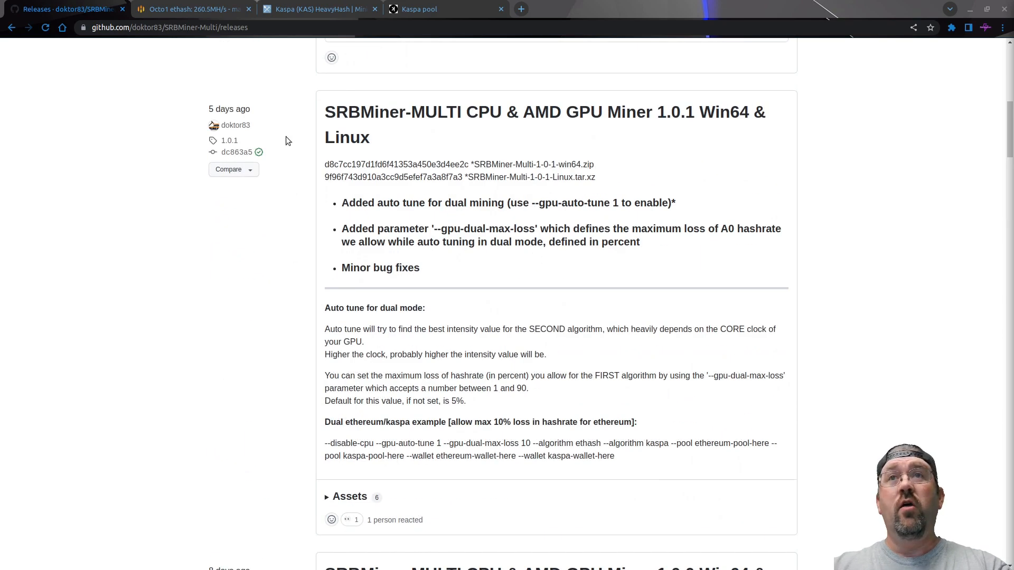
mouse_move(673, 133)
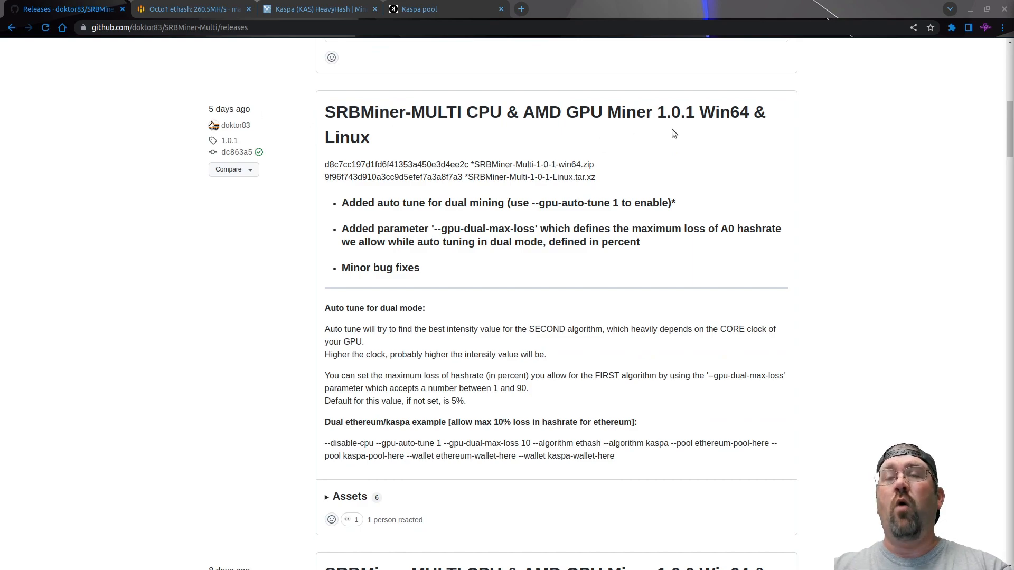
mouse_move(398, 205)
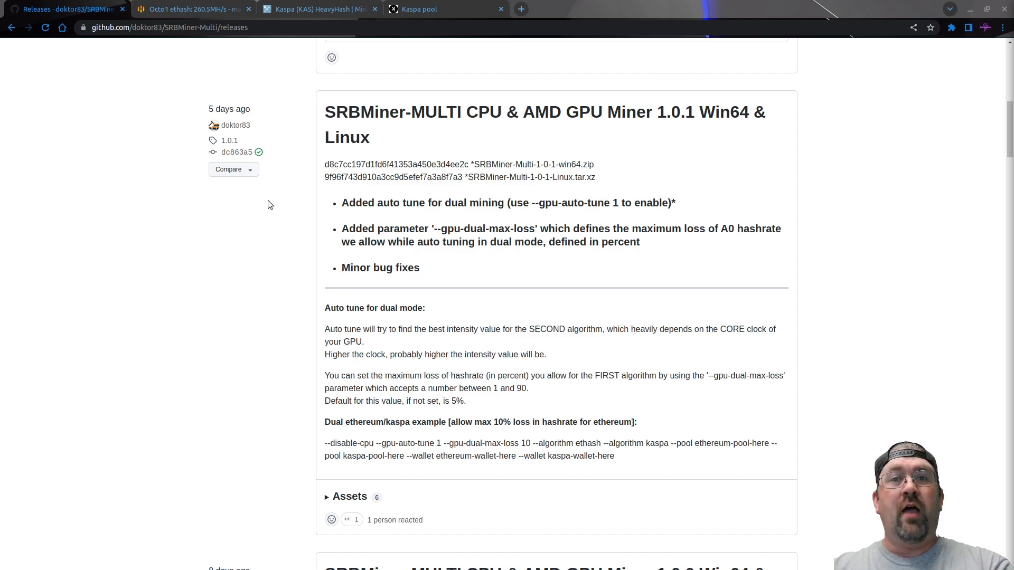
Step: Scroll to the top to see the Latest 1.0.2 release and its Assets list
scroll("up", 3)
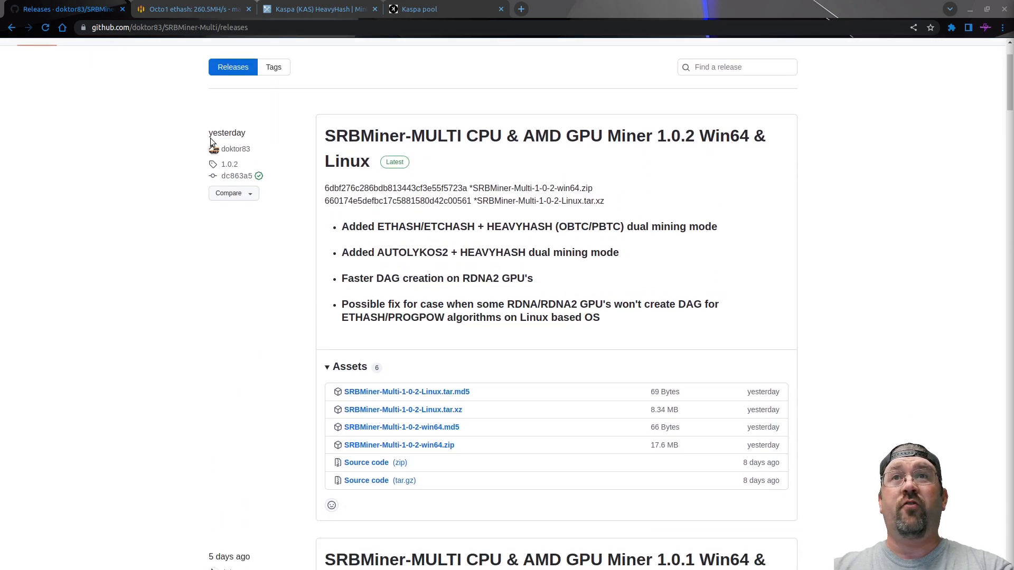
mouse_move(332, 245)
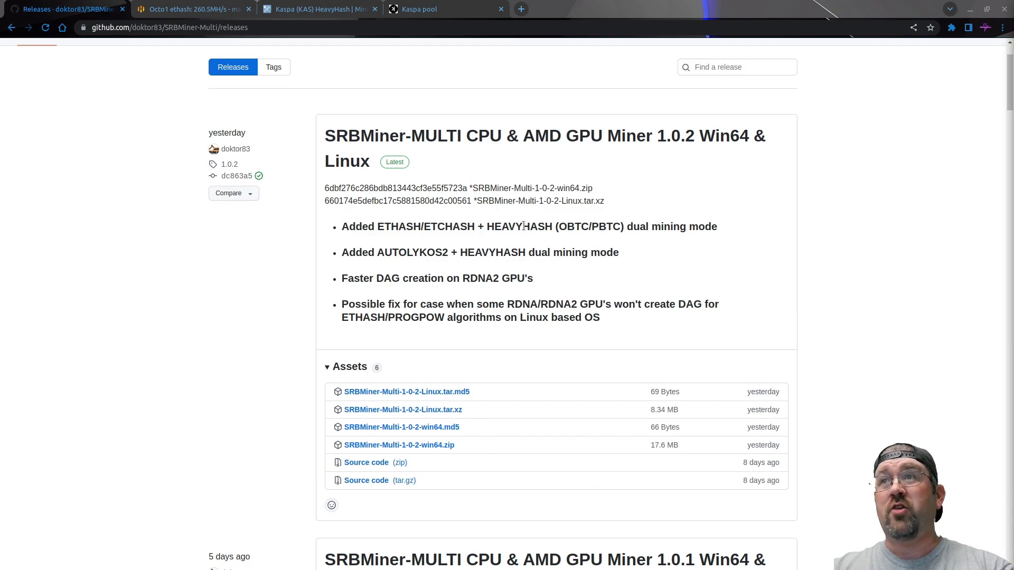
mouse_move(452, 256)
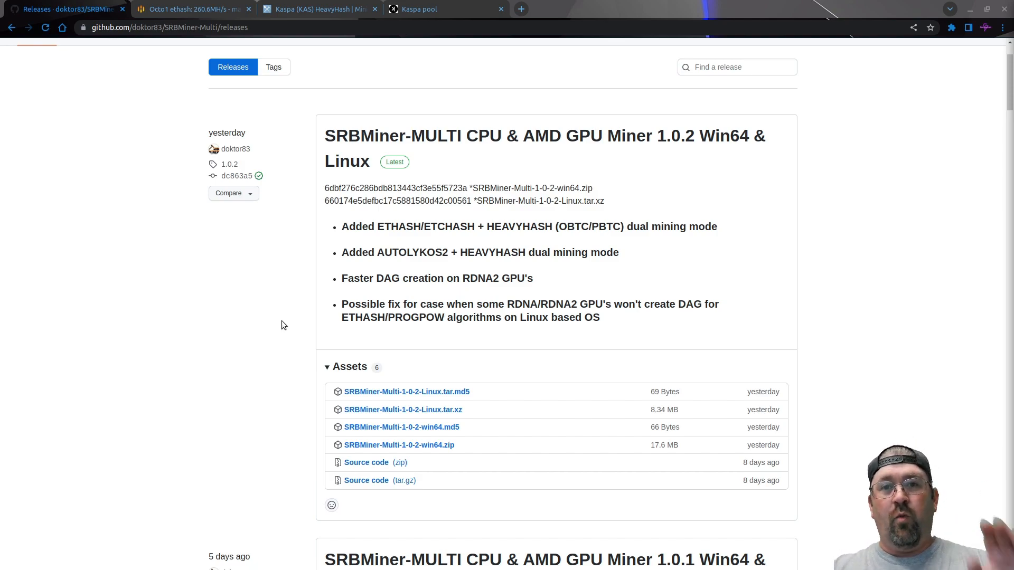
mouse_move(300, 316)
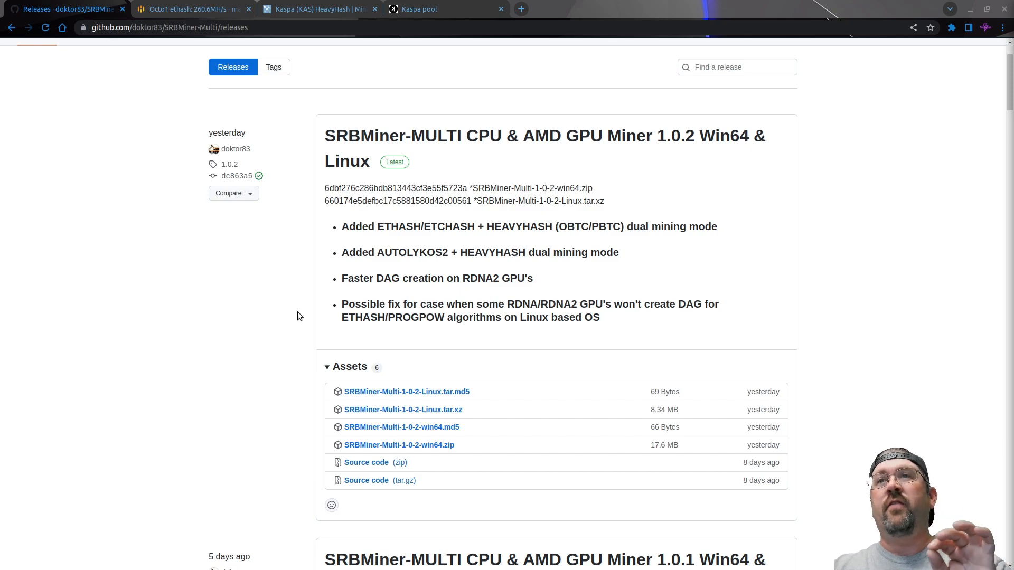
mouse_move(282, 292)
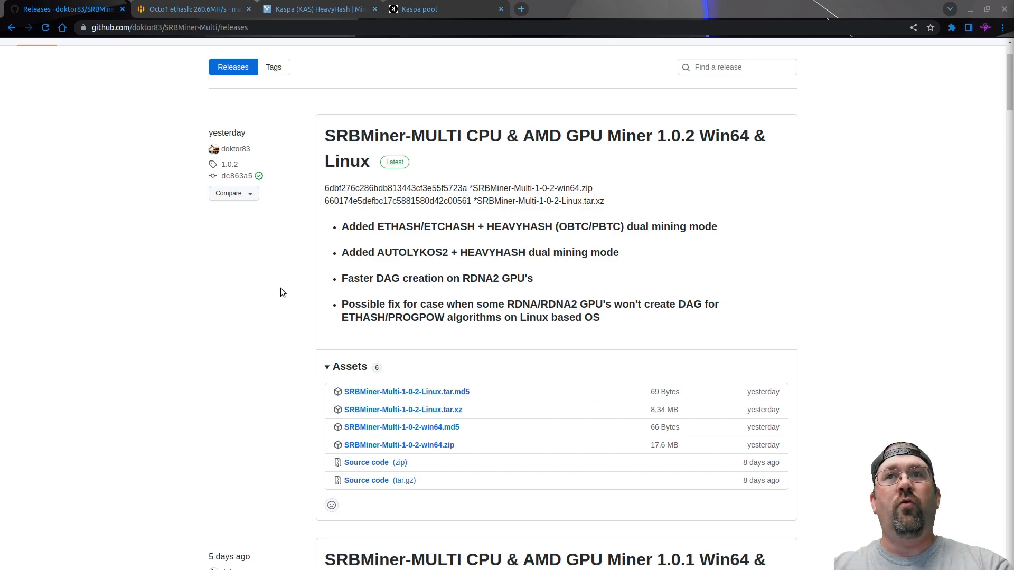
left_click(186, 9)
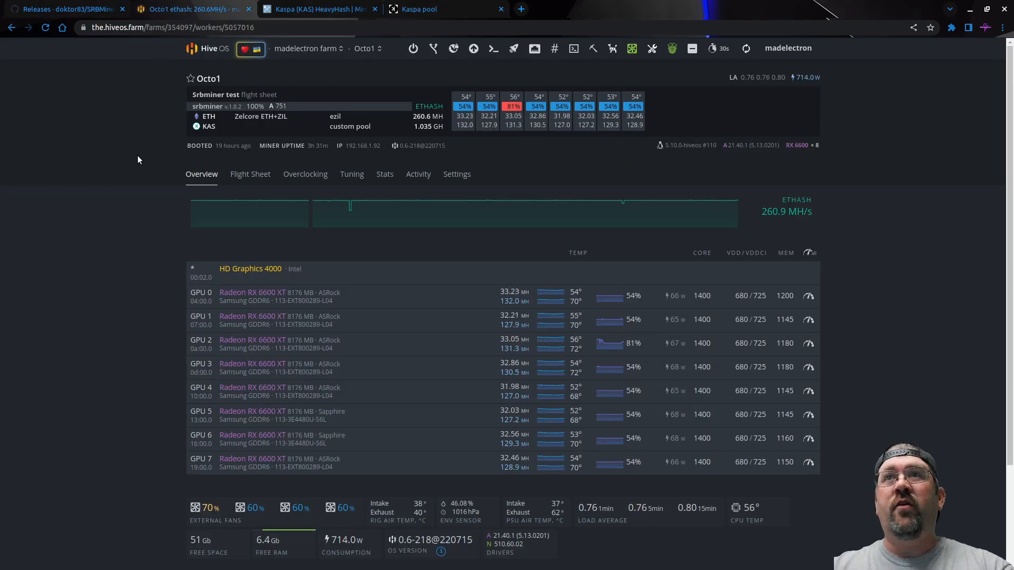
mouse_move(227, 156)
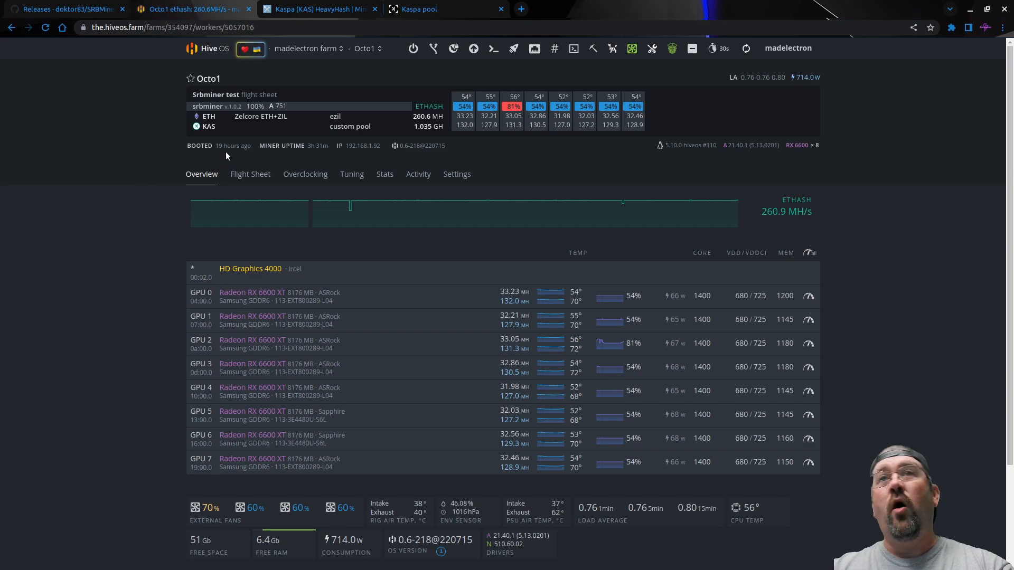
mouse_move(131, 338)
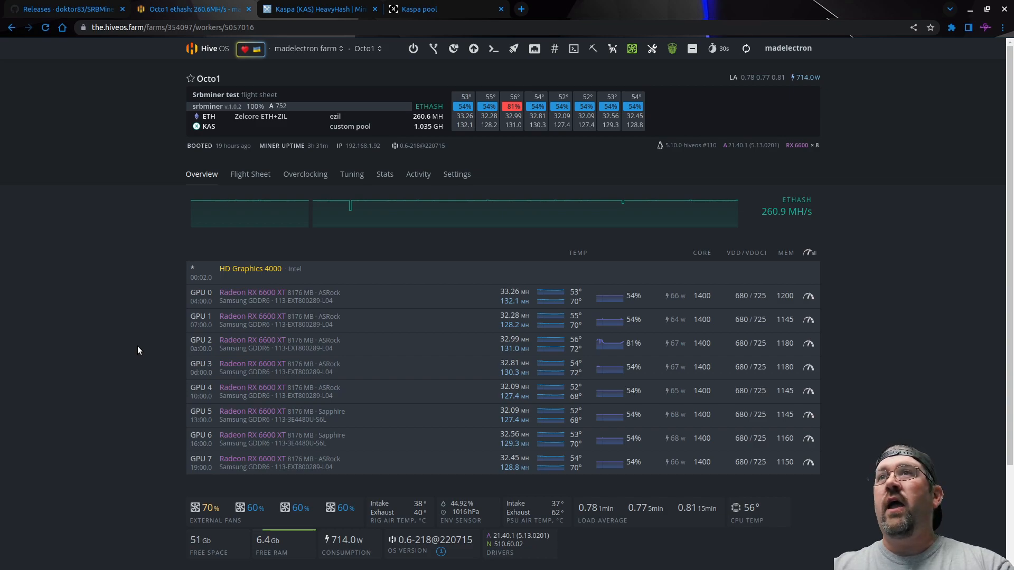
mouse_move(556, 163)
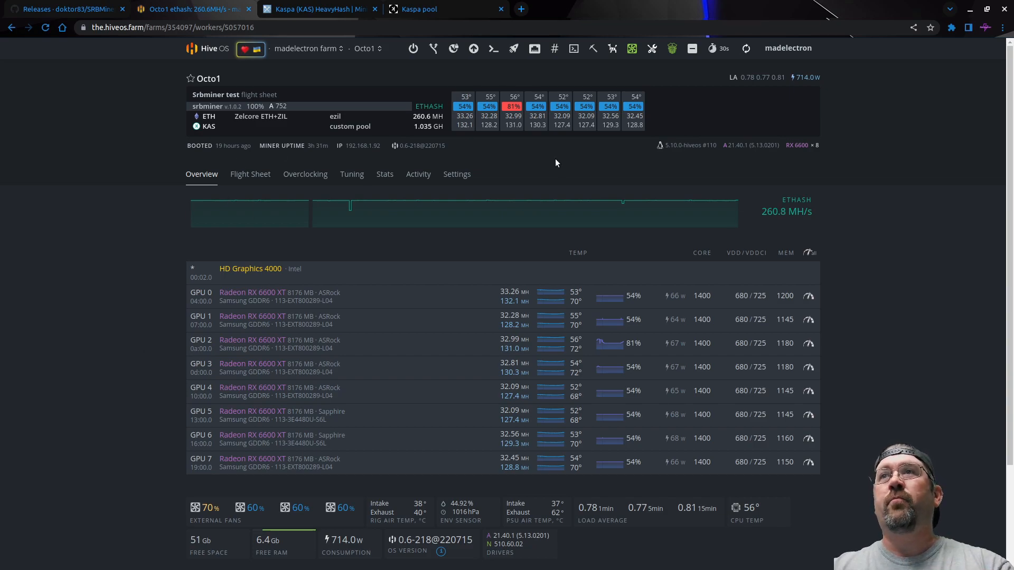
mouse_move(498, 203)
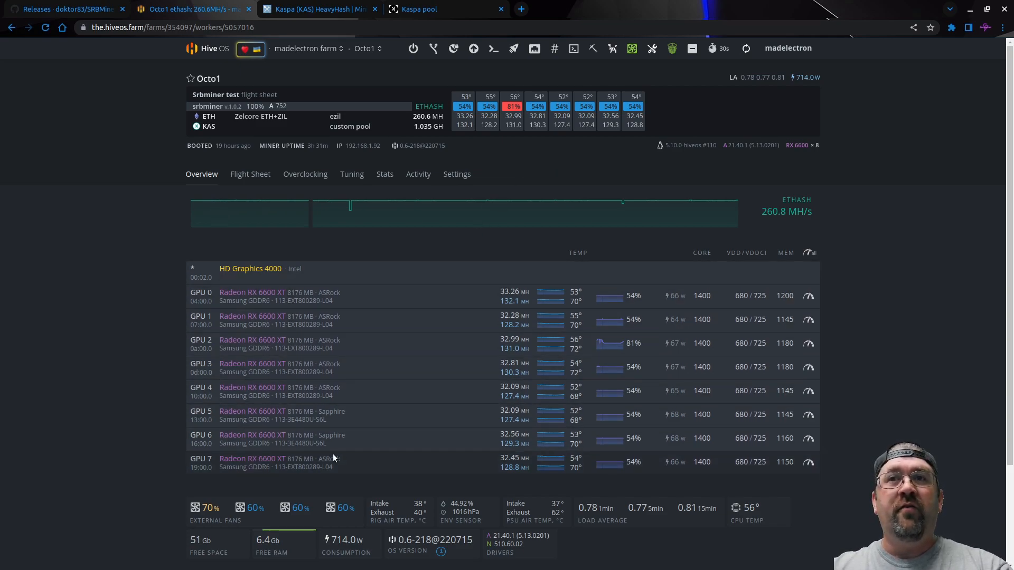
mouse_move(411, 340)
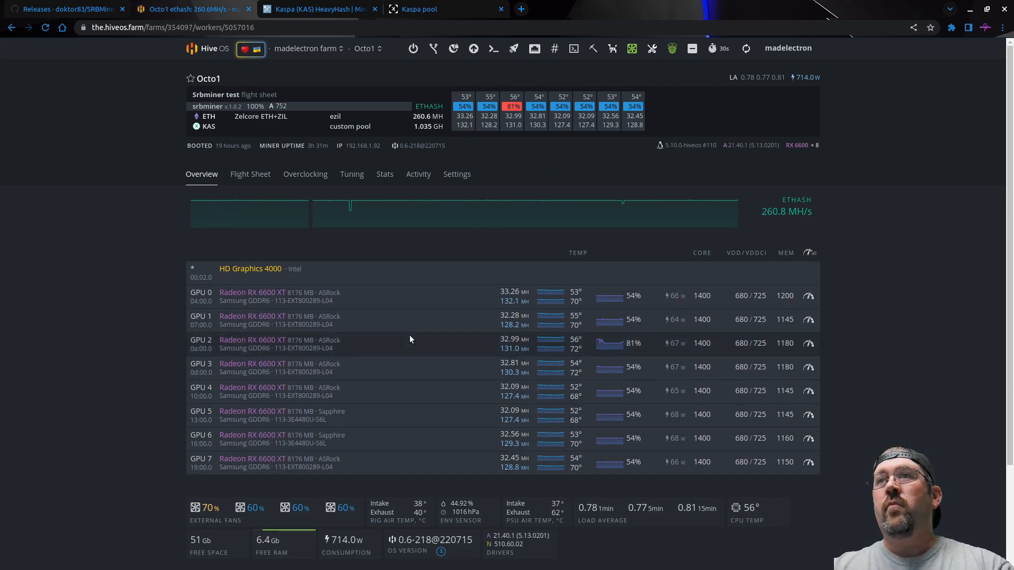
mouse_move(478, 302)
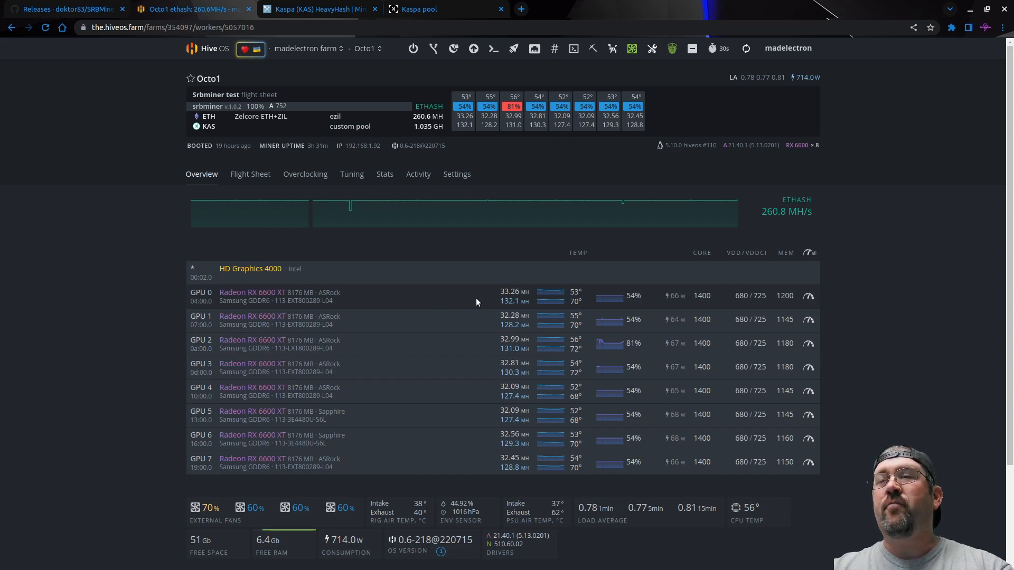
mouse_move(481, 299)
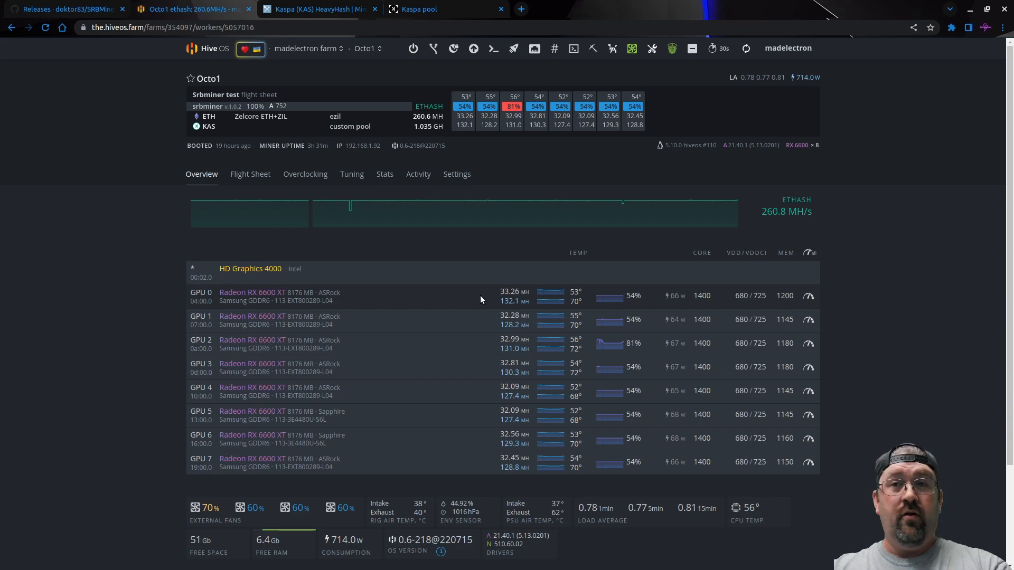
mouse_move(489, 298)
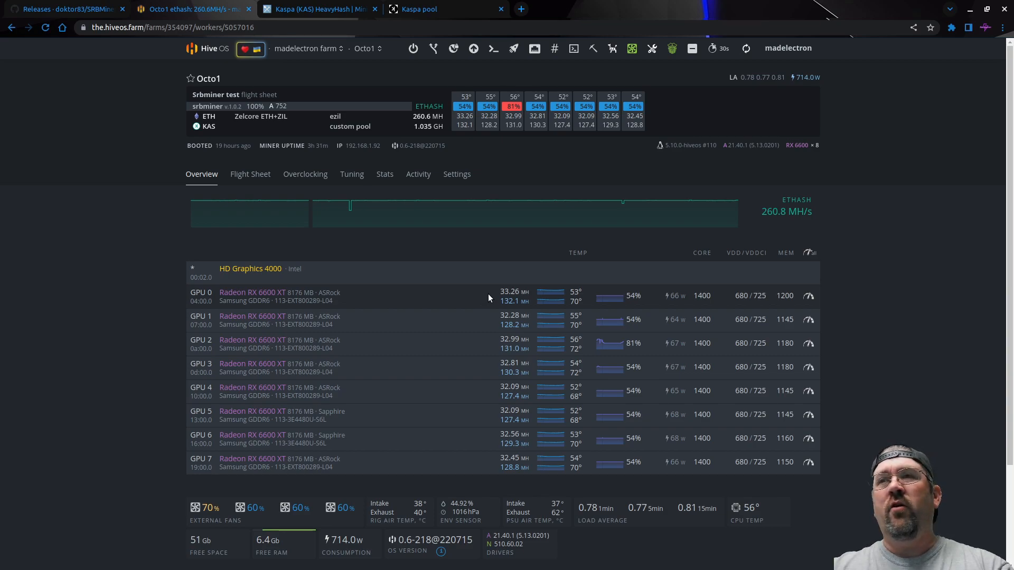
mouse_move(503, 301)
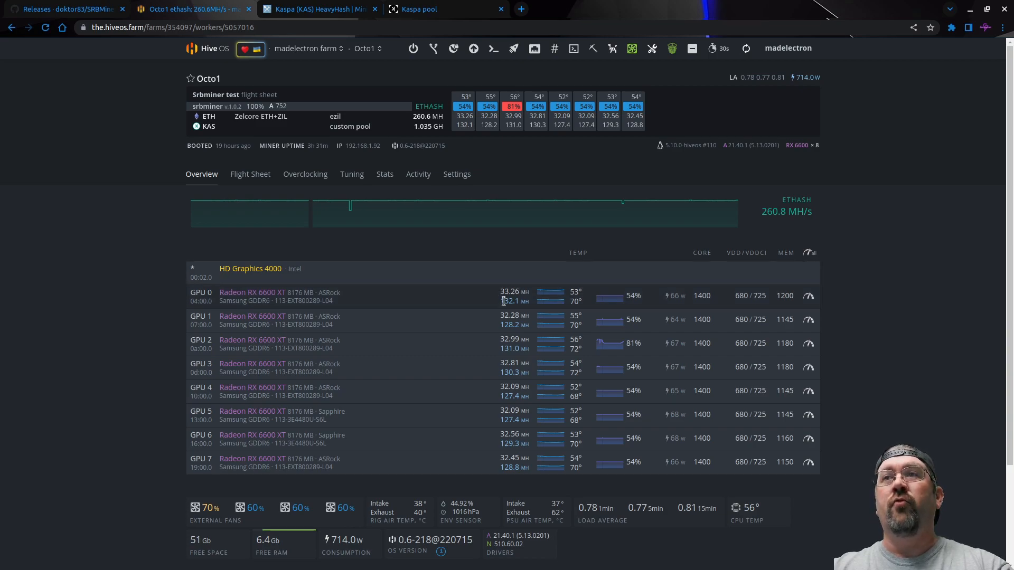
mouse_move(486, 301)
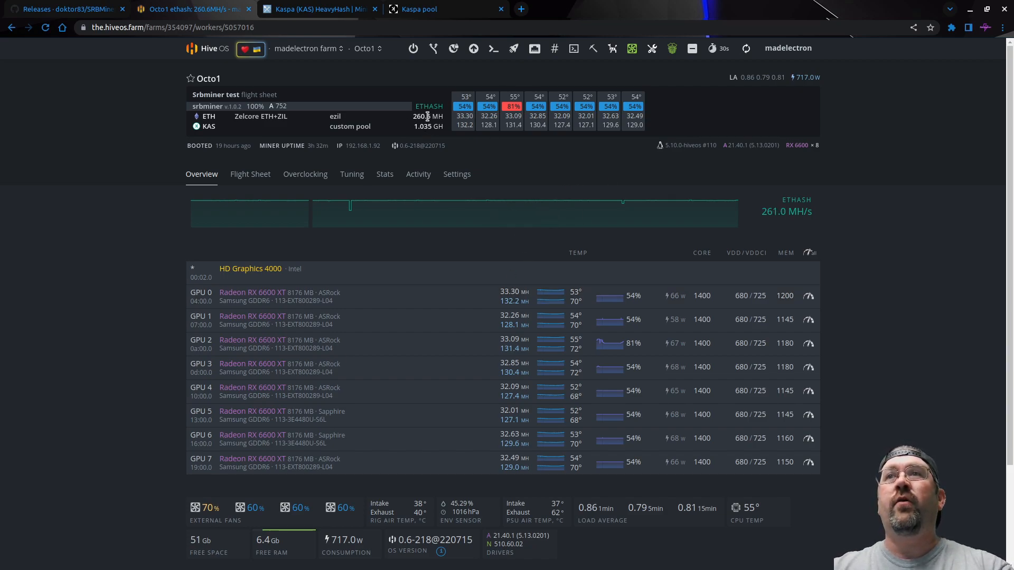
mouse_move(432, 152)
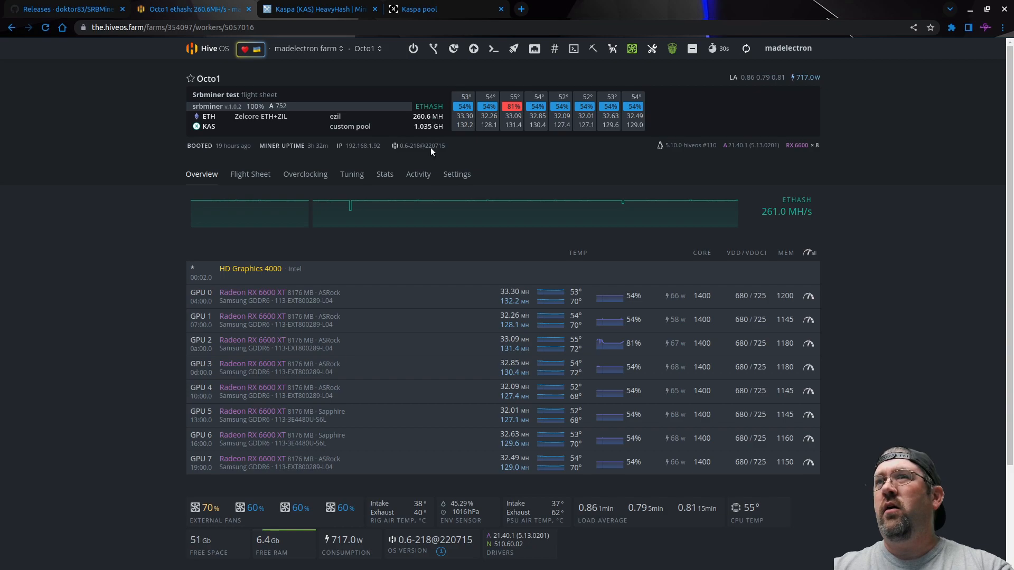
Step: Show Octo1's 7-day stats and scroll down to the power and Ethash charts
left_click(388, 174)
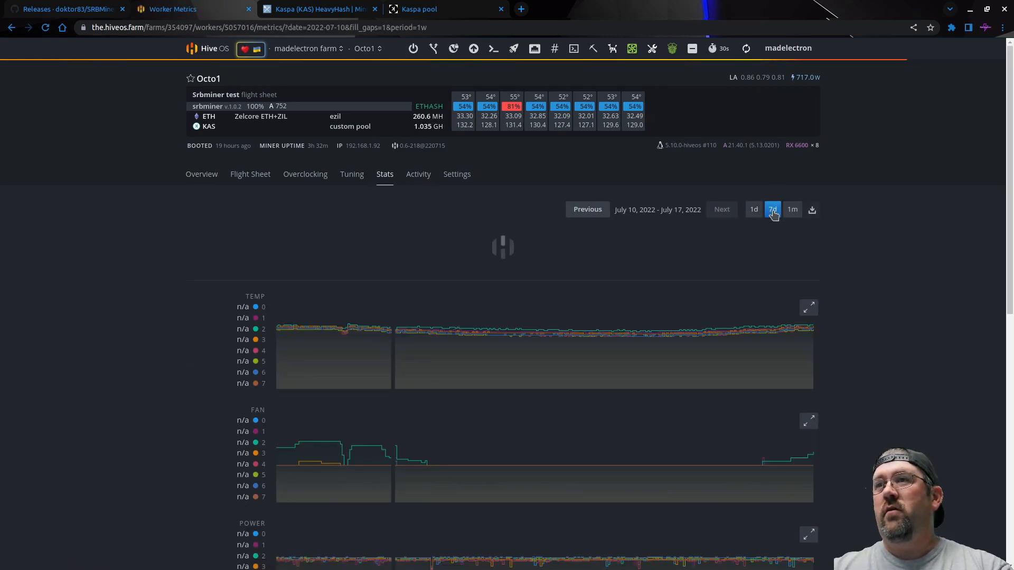
scroll("down", 3)
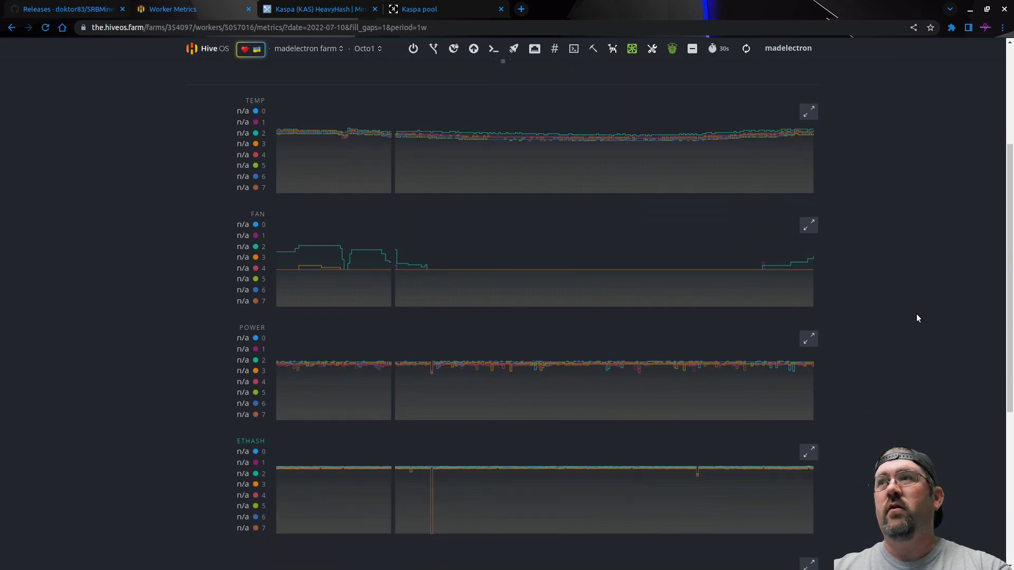
scroll("down", 3)
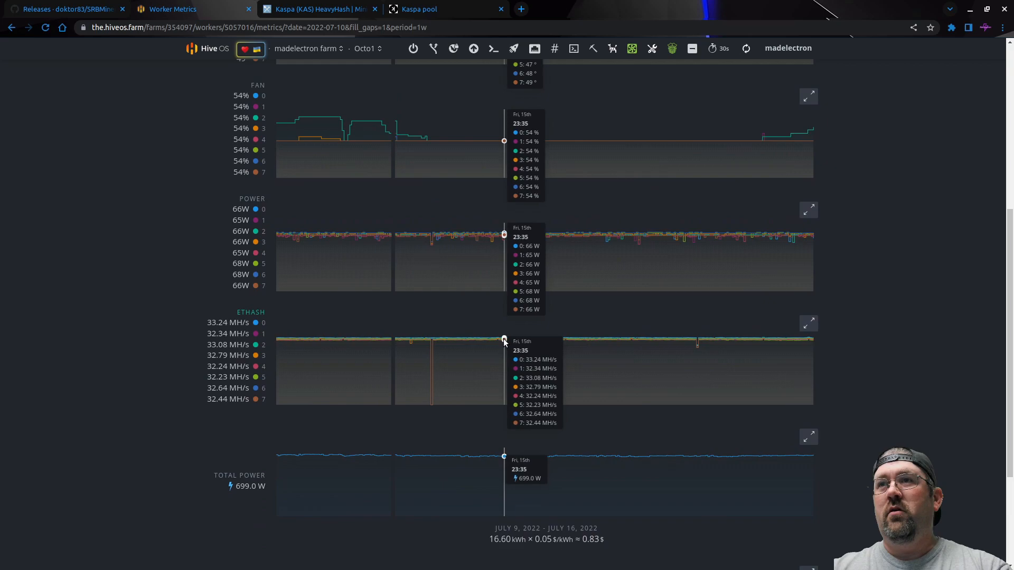
mouse_move(463, 337)
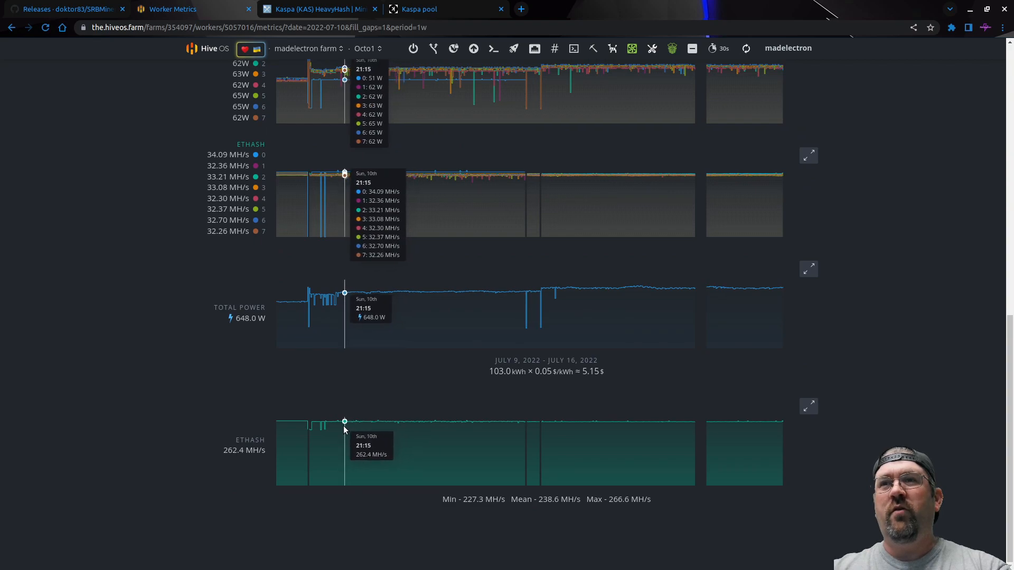
mouse_move(293, 427)
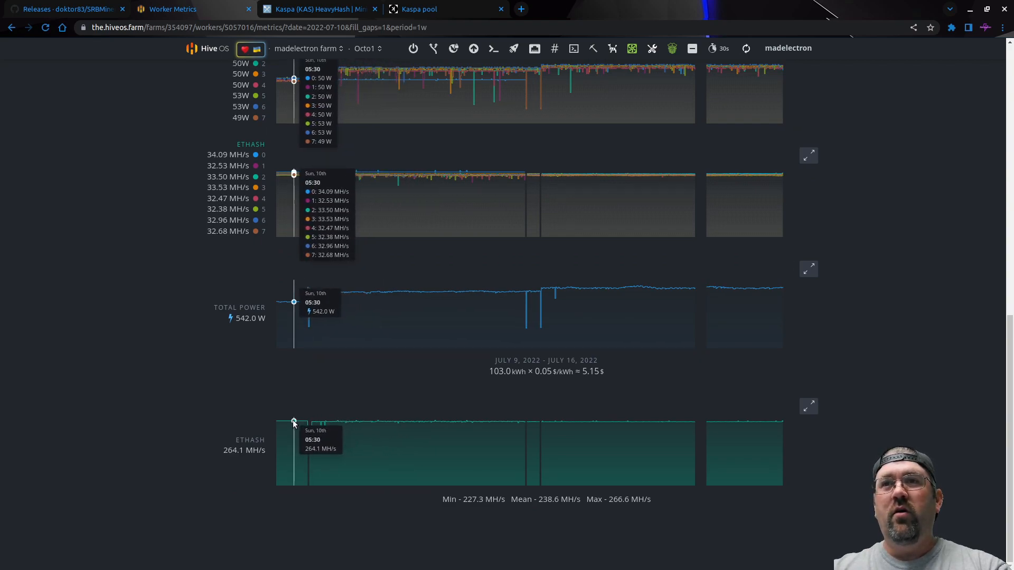
mouse_move(310, 429)
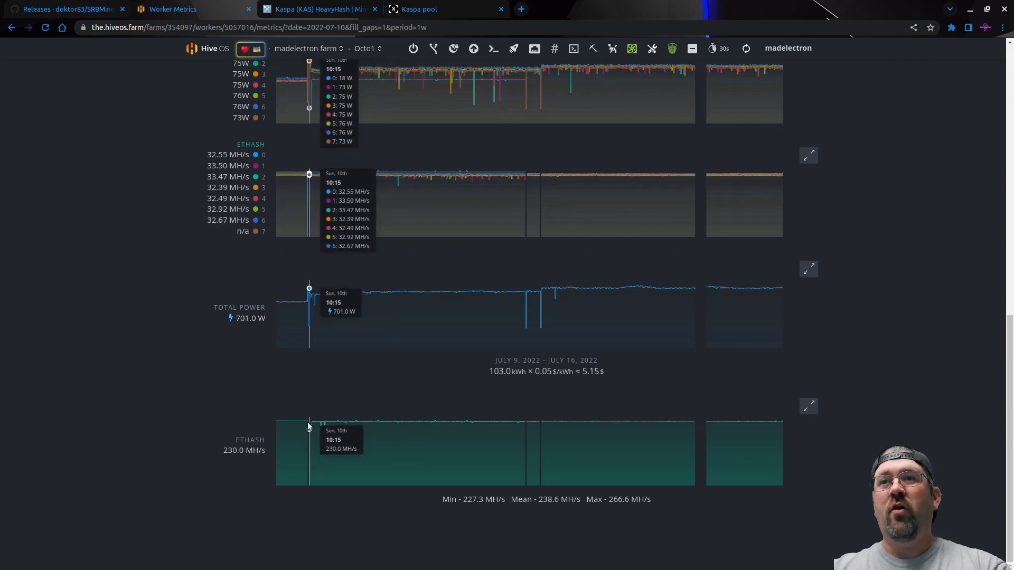
mouse_move(310, 426)
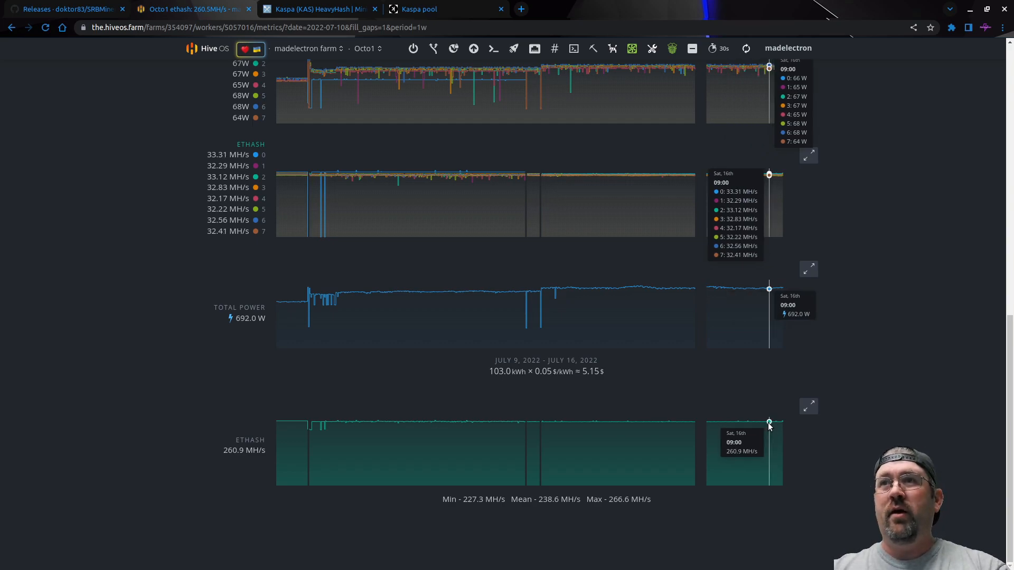
mouse_move(291, 388)
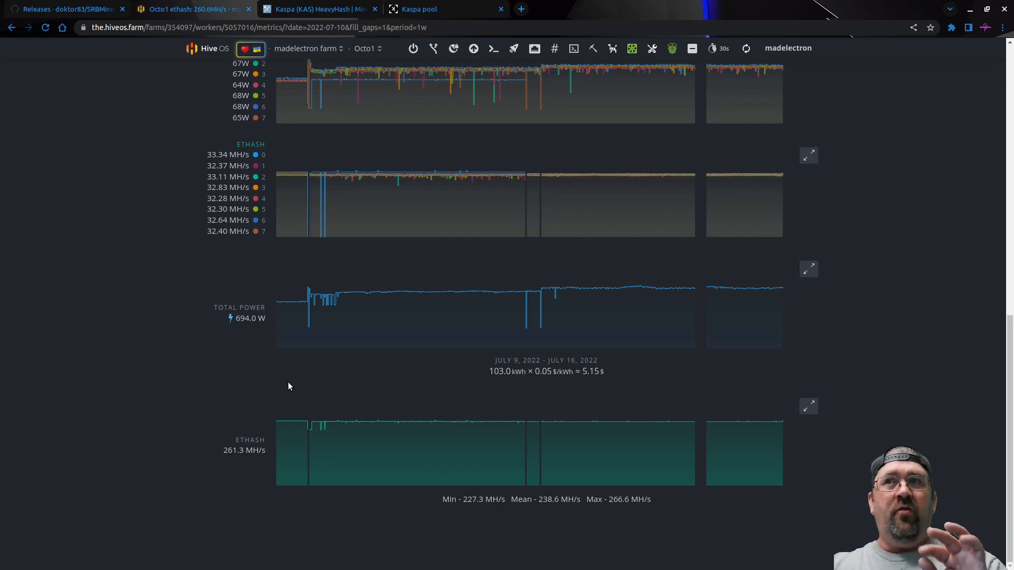
mouse_move(289, 303)
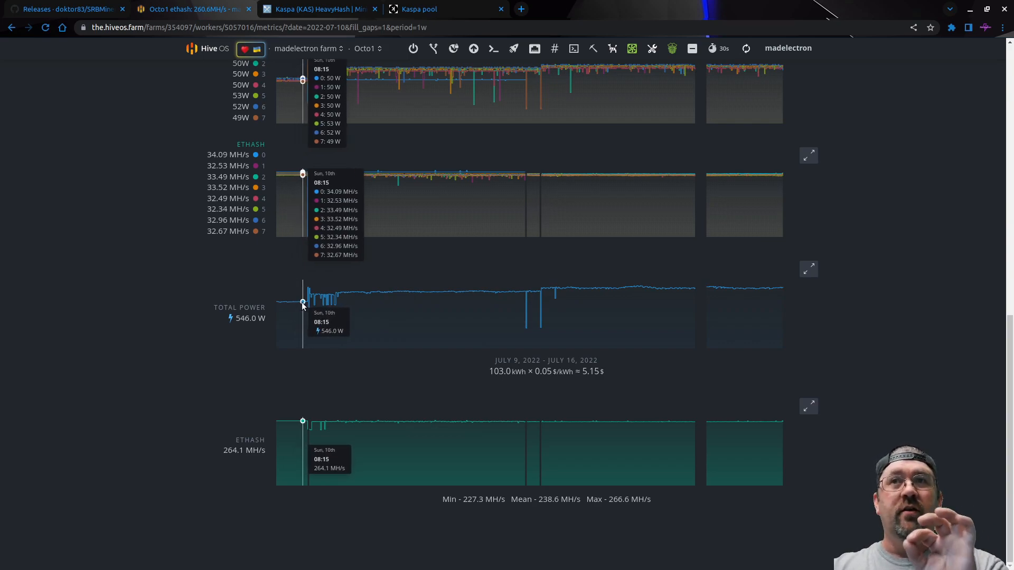
mouse_move(410, 295)
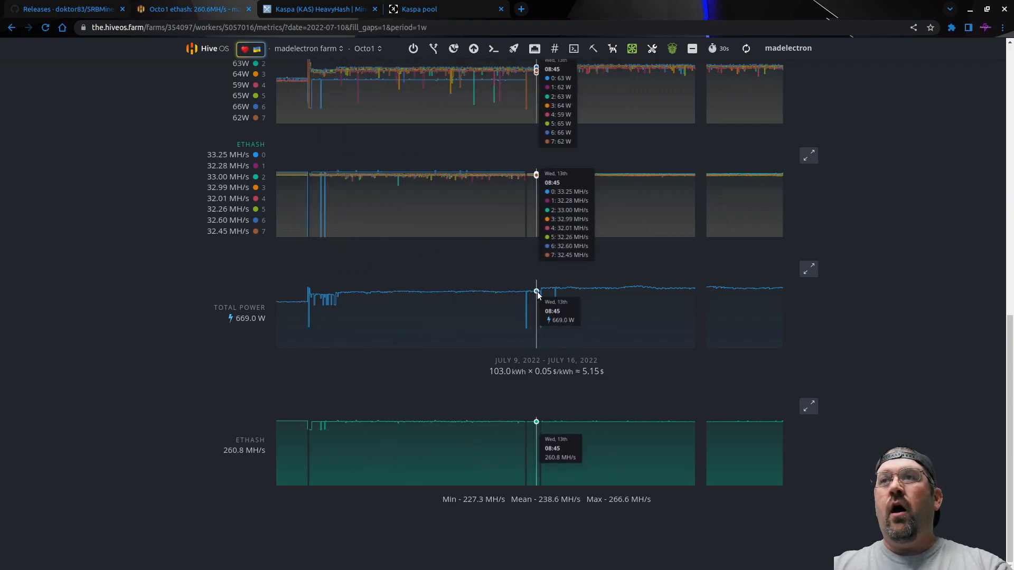
mouse_move(542, 297)
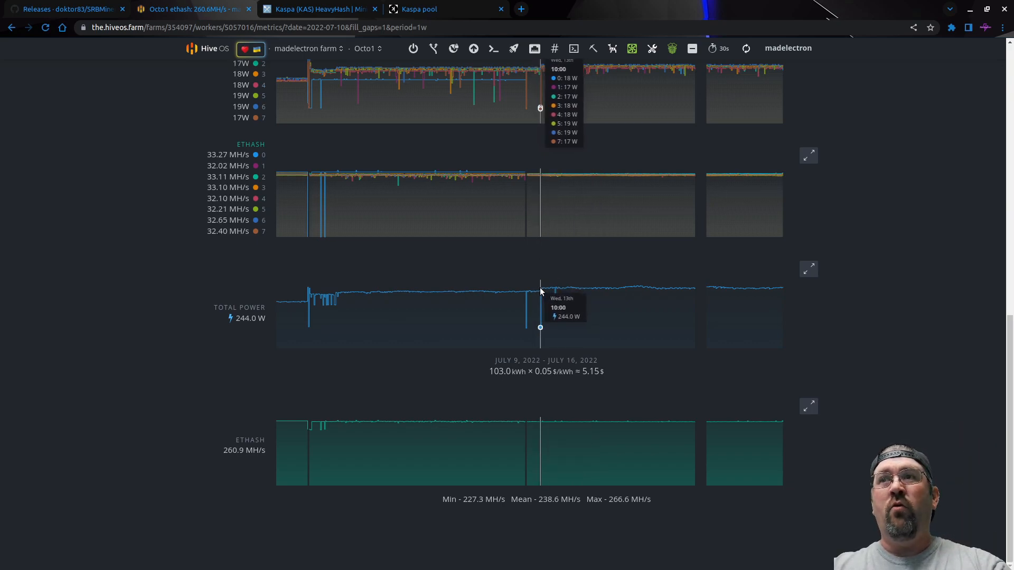
mouse_move(548, 291)
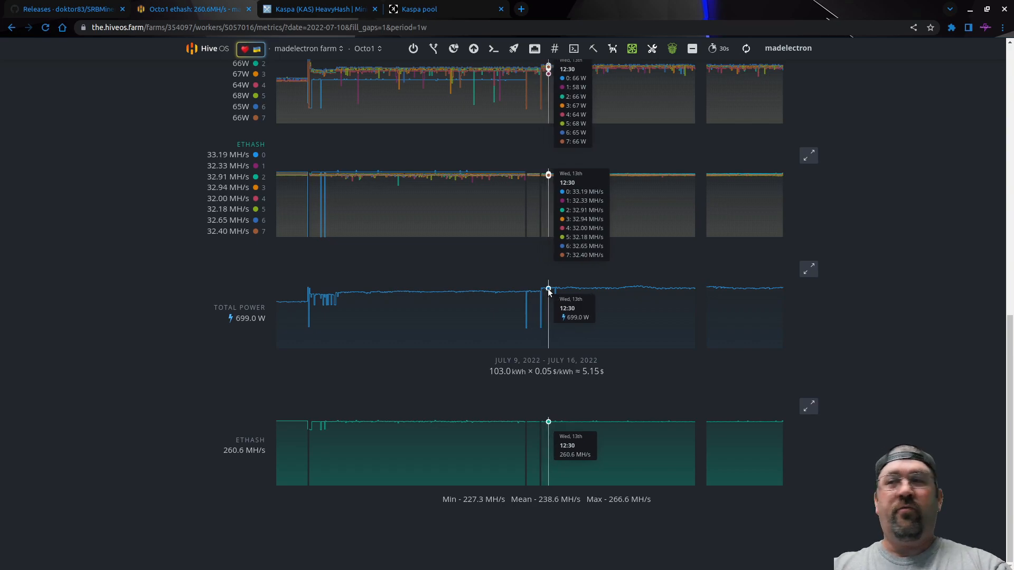
mouse_move(735, 288)
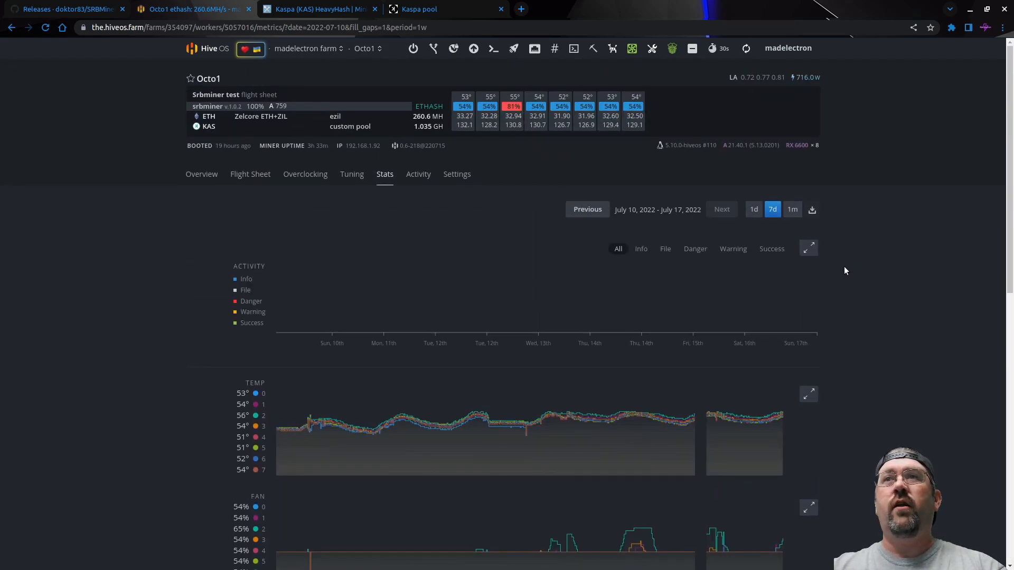
Step: Go back to Octo1's Overview listing eight RX 6600 XT GPUs at 714 W
left_click(201, 175)
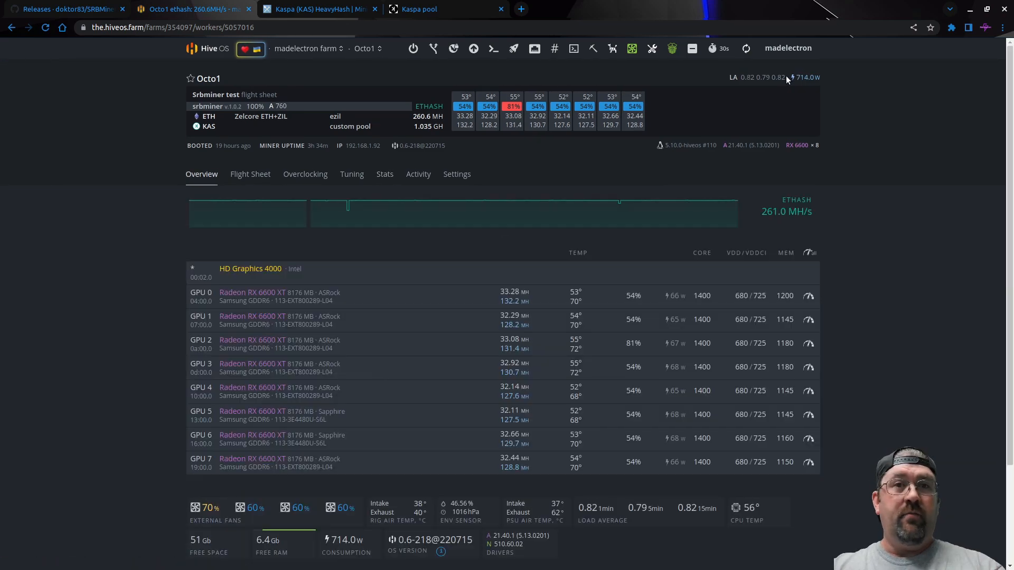
mouse_move(740, 296)
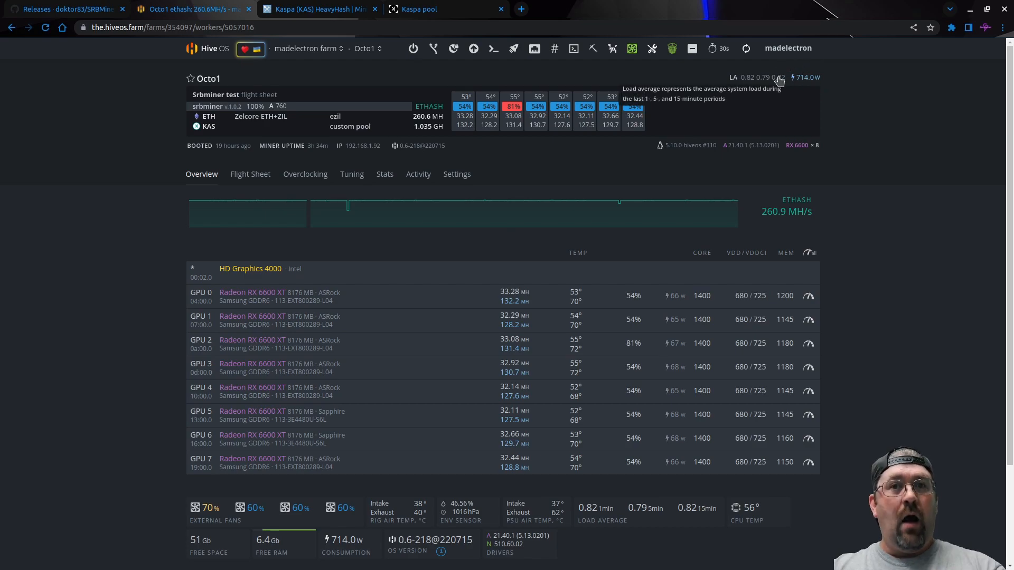
mouse_move(839, 107)
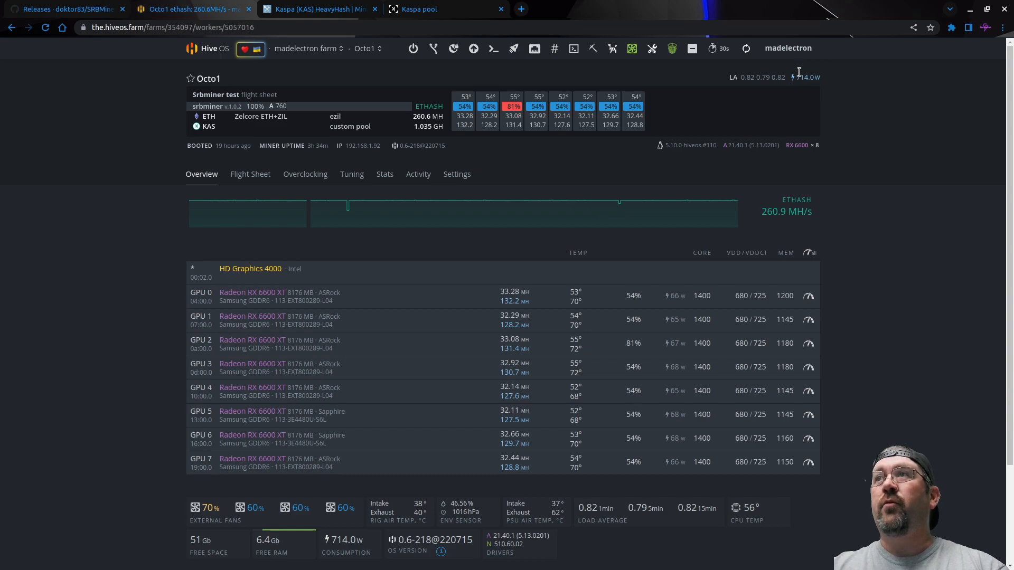
mouse_move(882, 266)
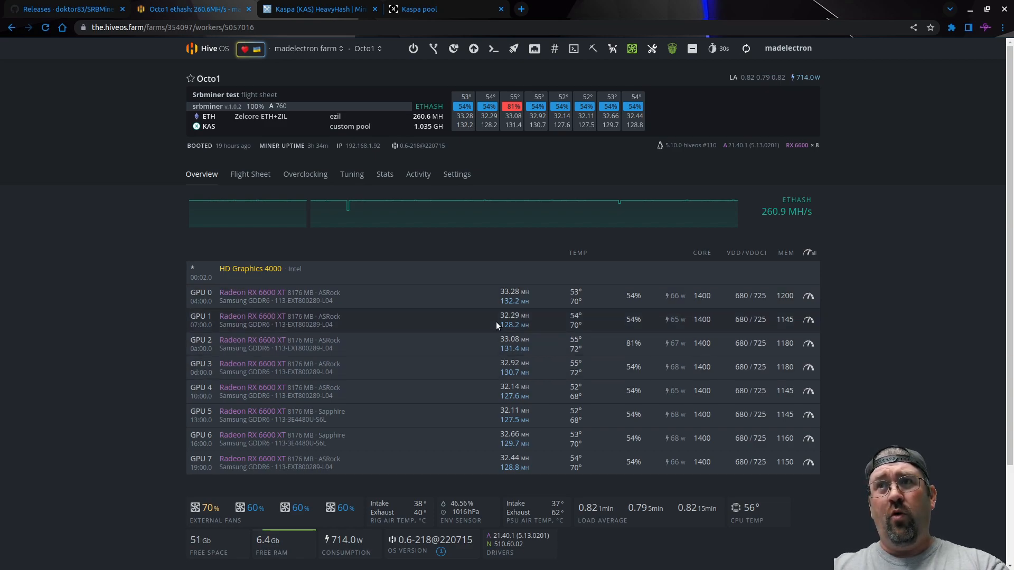
mouse_move(523, 301)
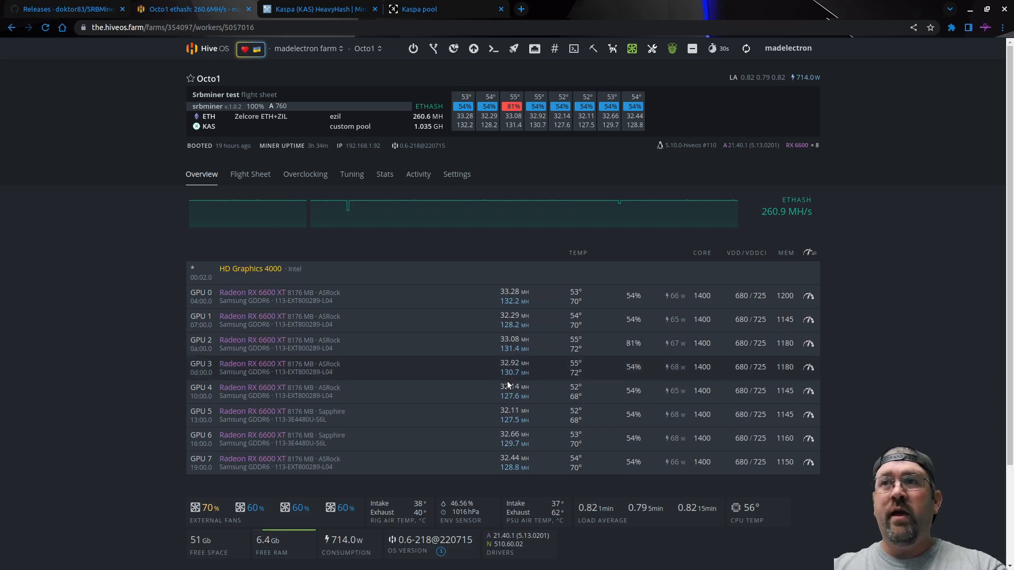
mouse_move(414, 392)
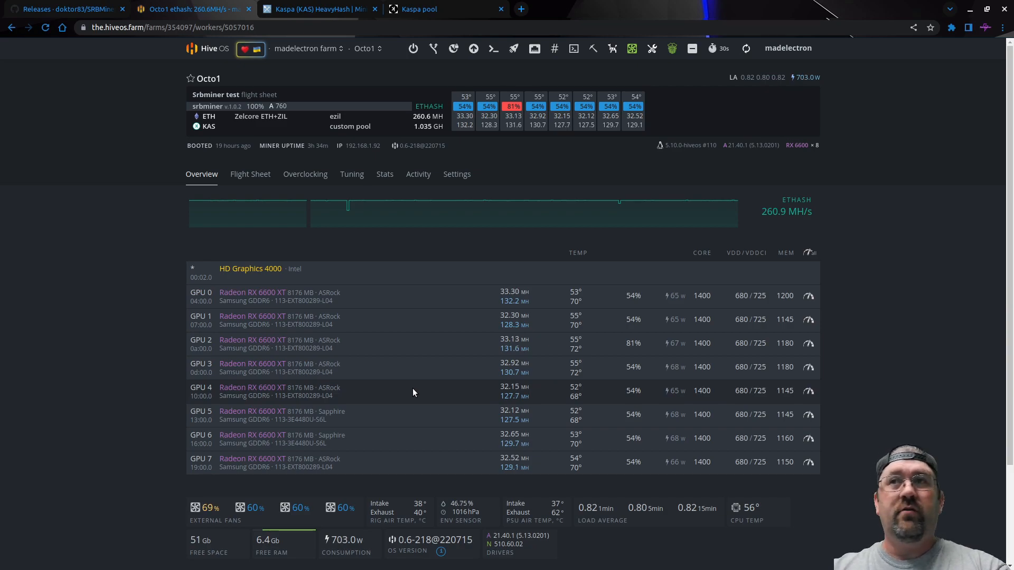
mouse_move(673, 291)
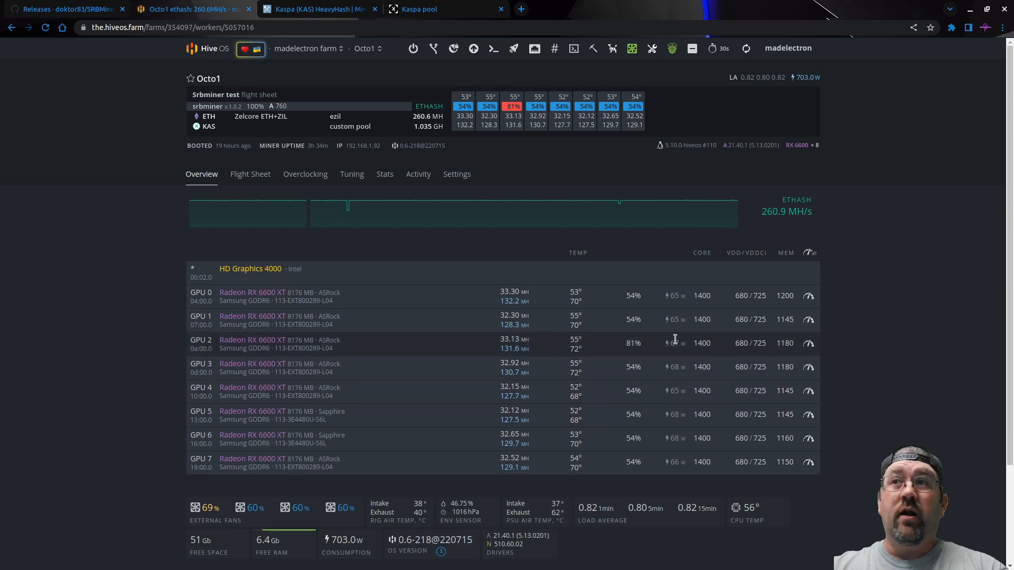
mouse_move(673, 329)
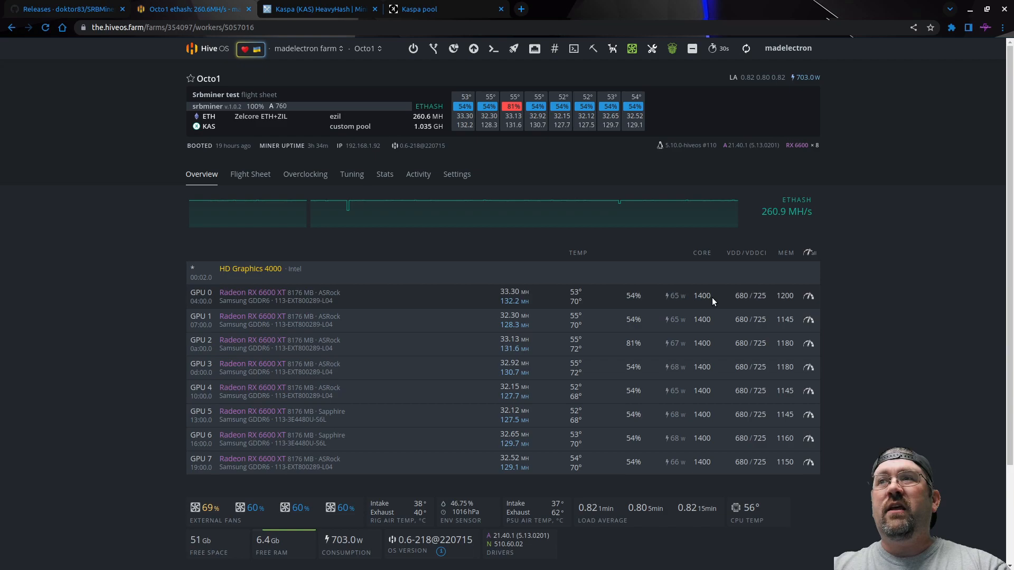
mouse_move(749, 290)
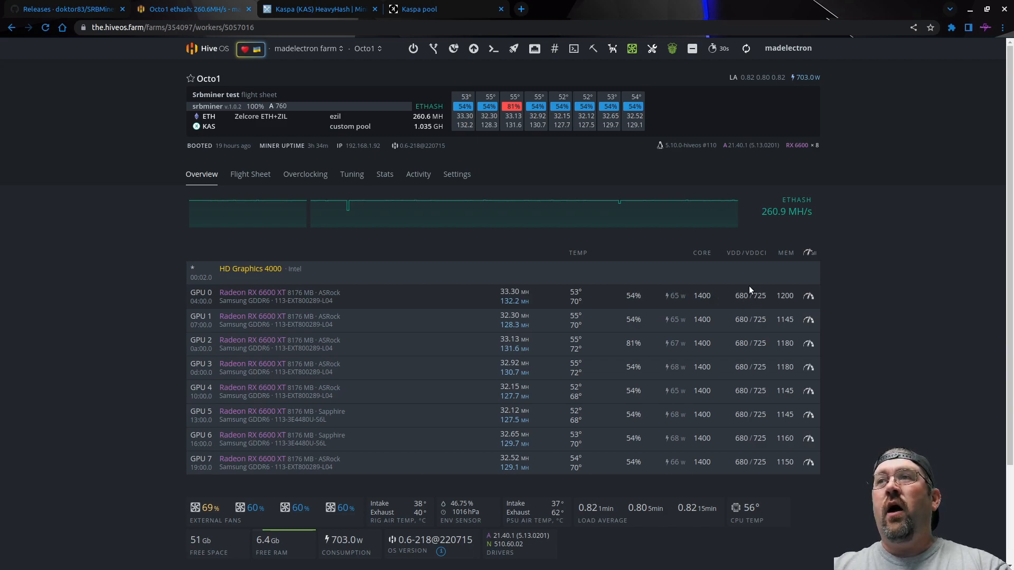
mouse_move(732, 294)
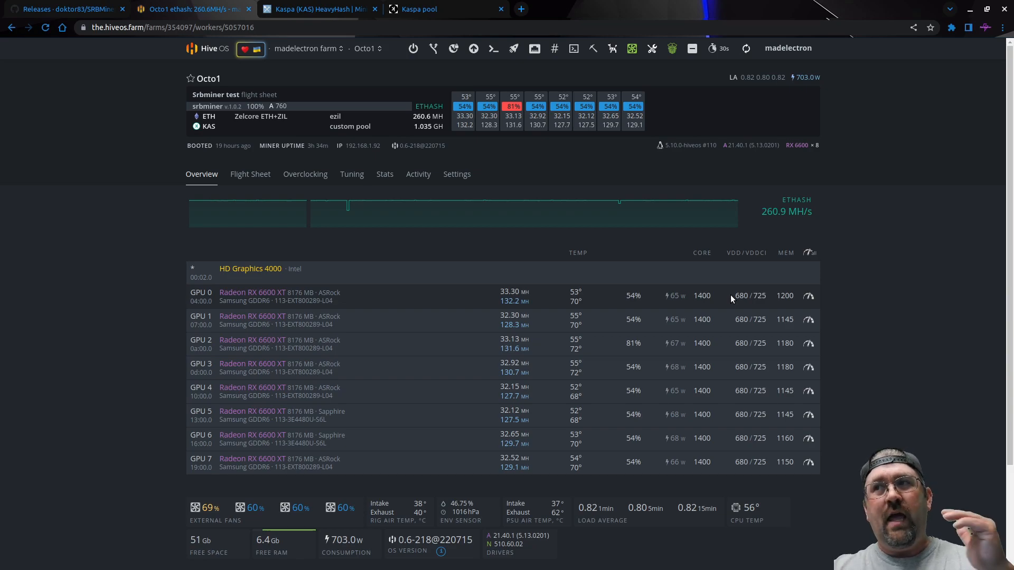
mouse_move(522, 305)
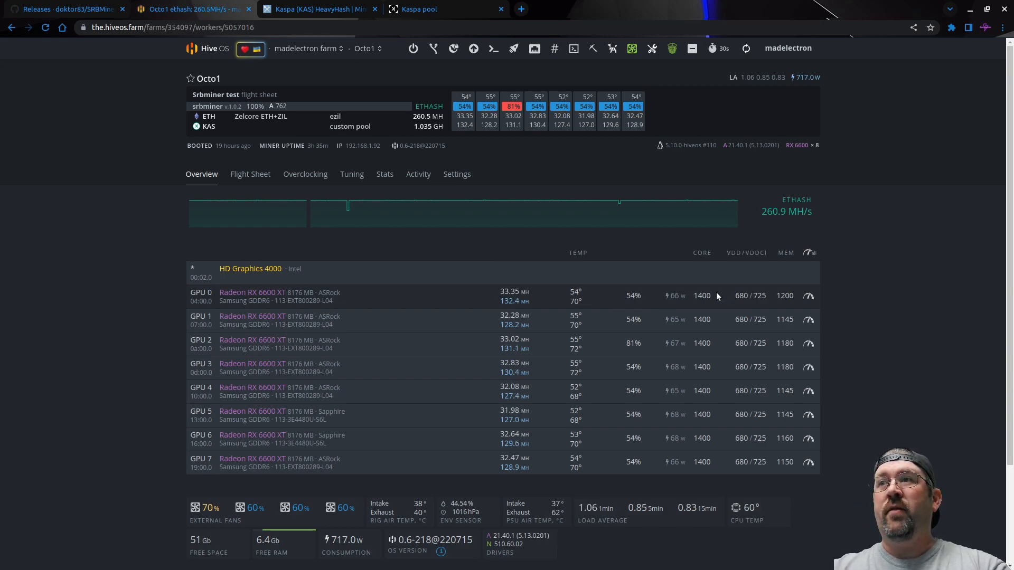
mouse_move(692, 309)
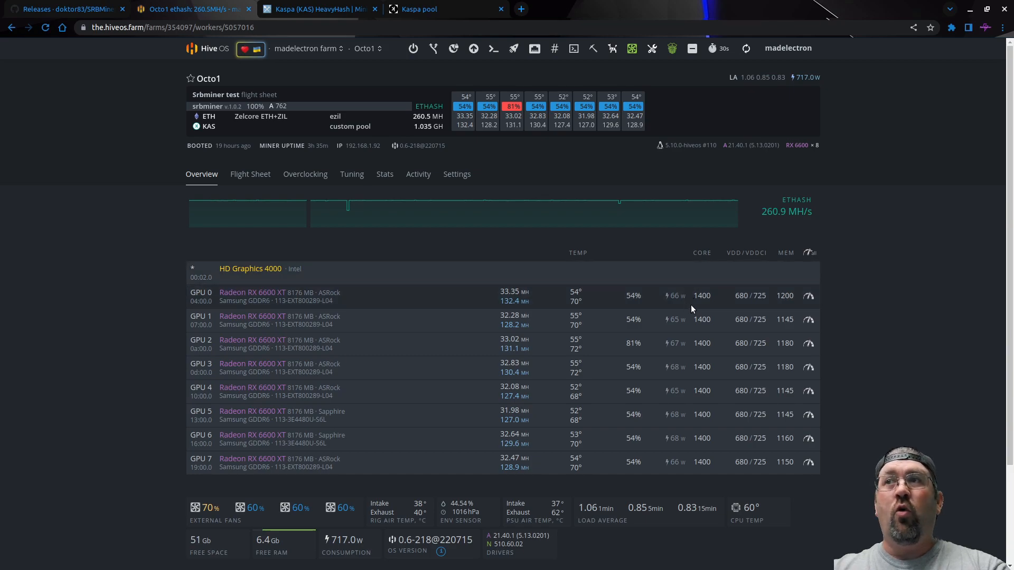
mouse_move(729, 301)
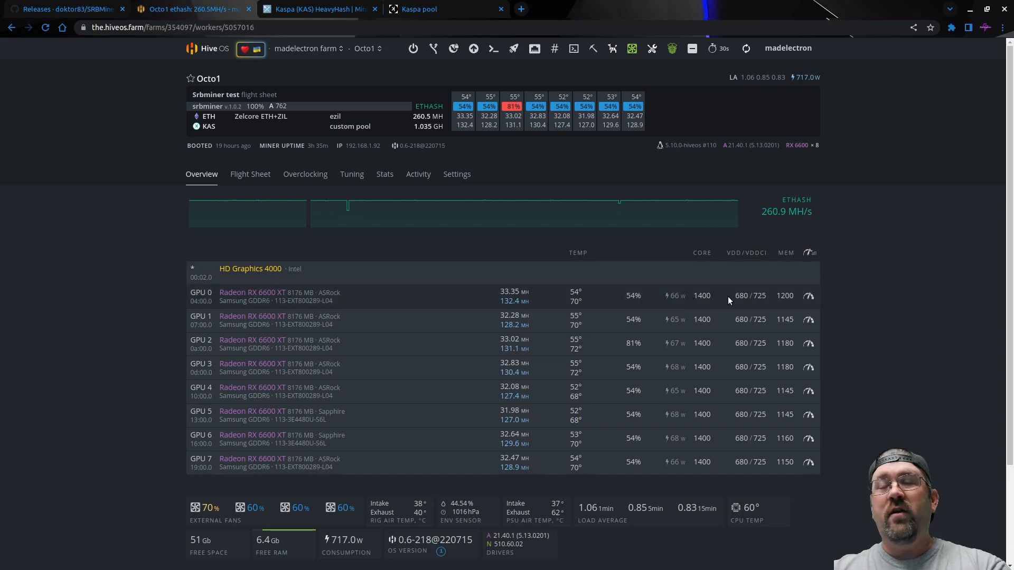
mouse_move(466, 270)
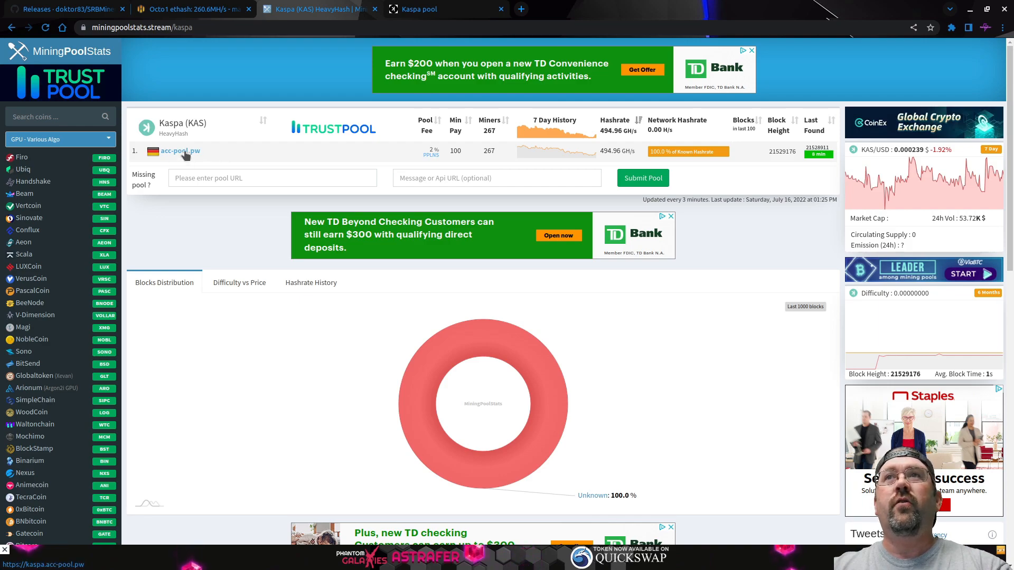
Step: Open the acc-pool.pw miner page, check Octo1's 1.035 GH KAS rate in HiveOS, then return
left_click(418, 9)
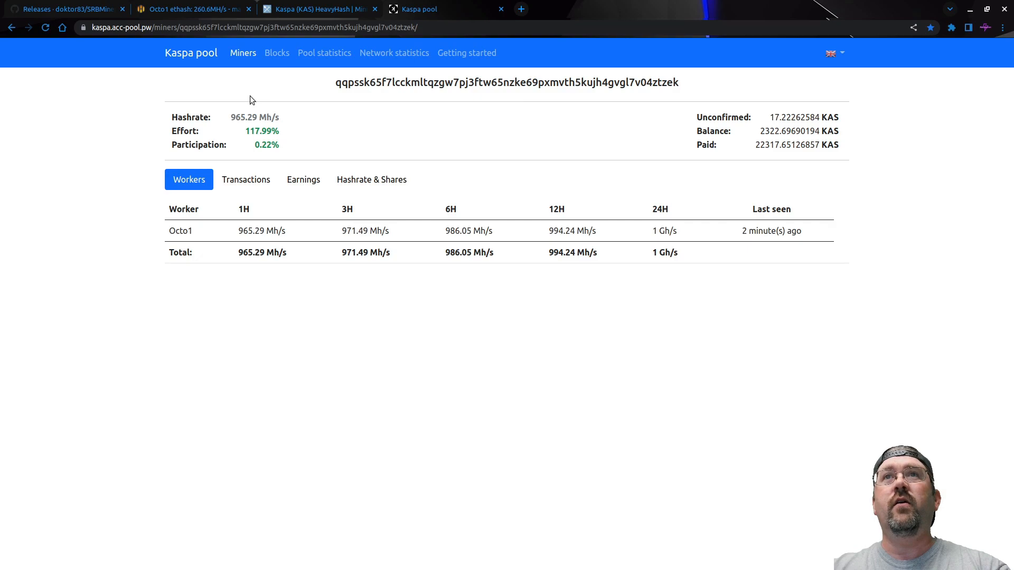
mouse_move(194, 10)
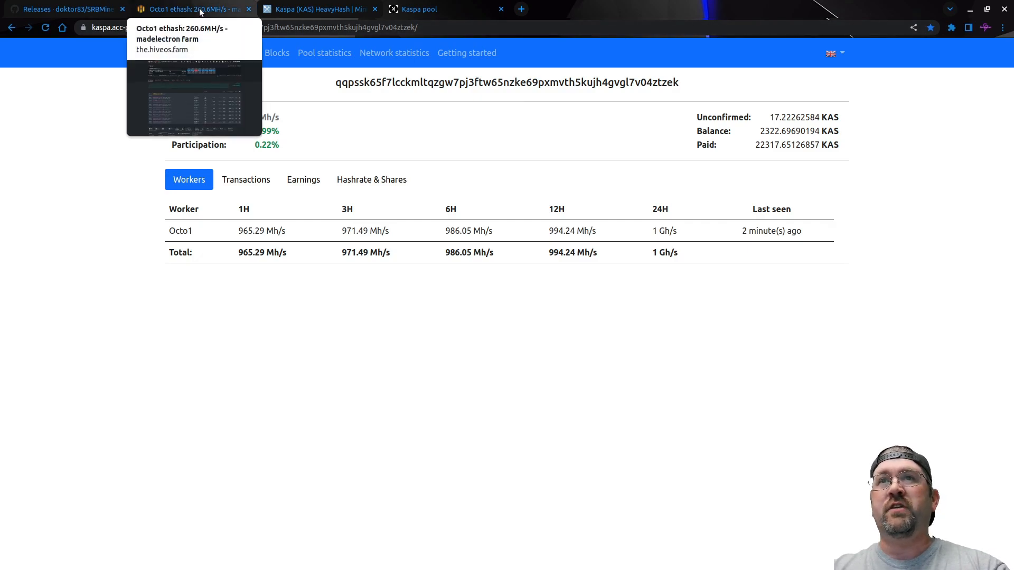
left_click(188, 9)
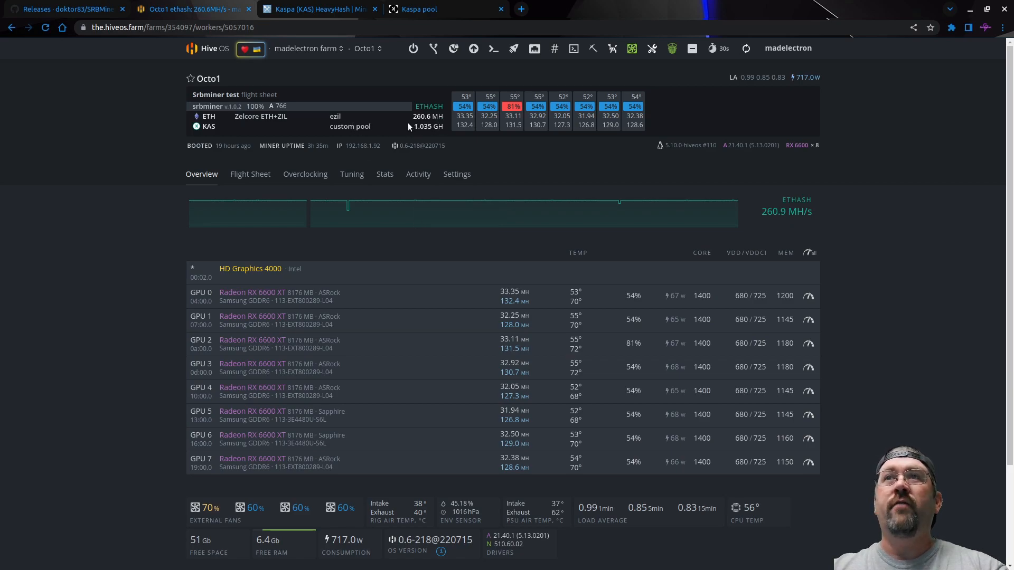
left_click(419, 9)
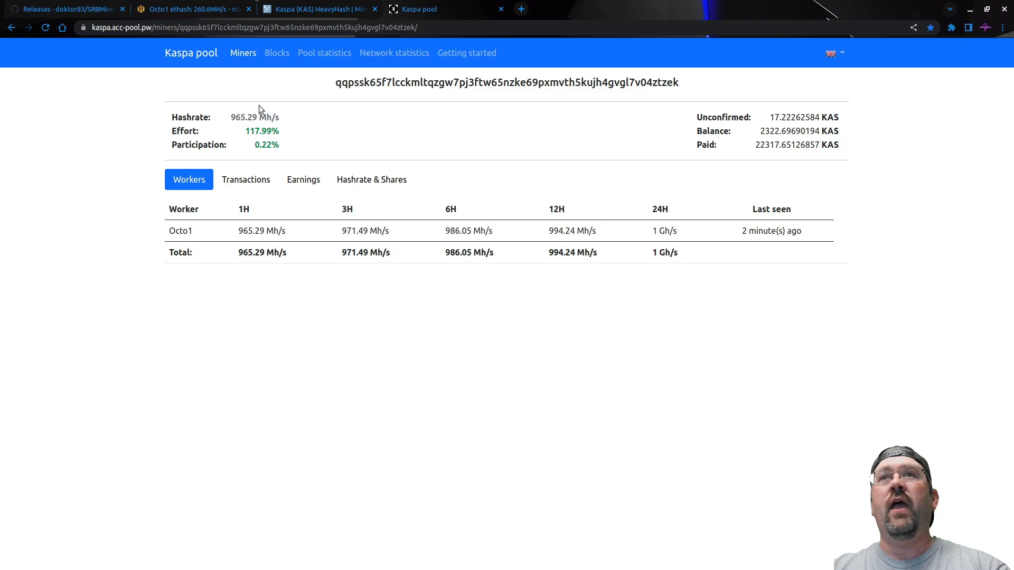
mouse_move(171, 253)
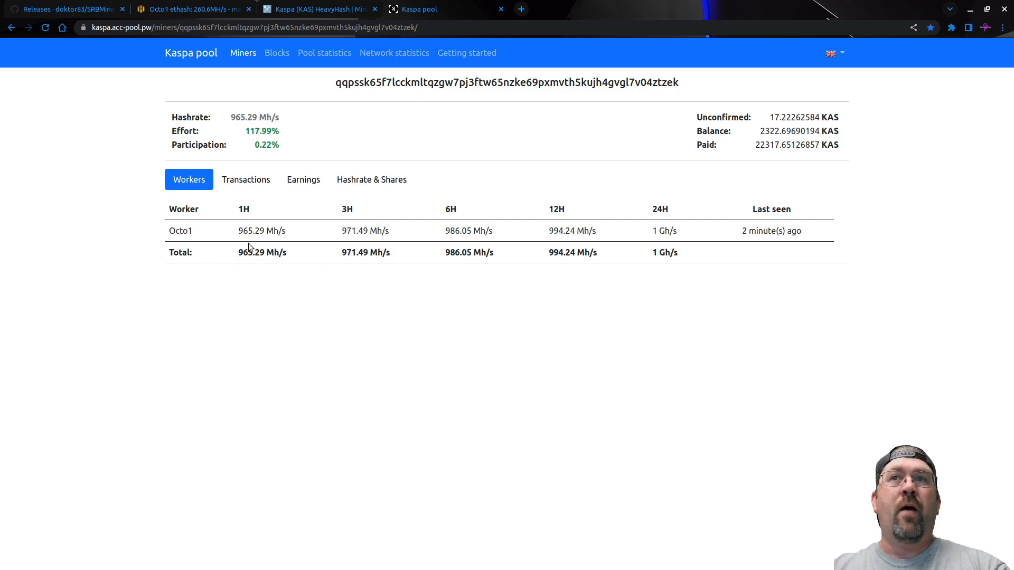
mouse_move(556, 268)
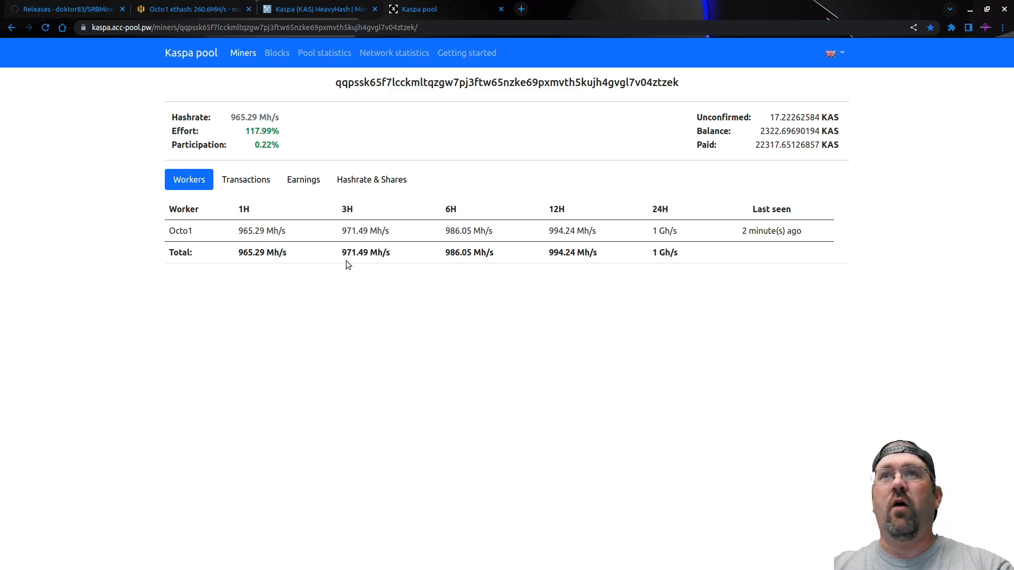
mouse_move(255, 270)
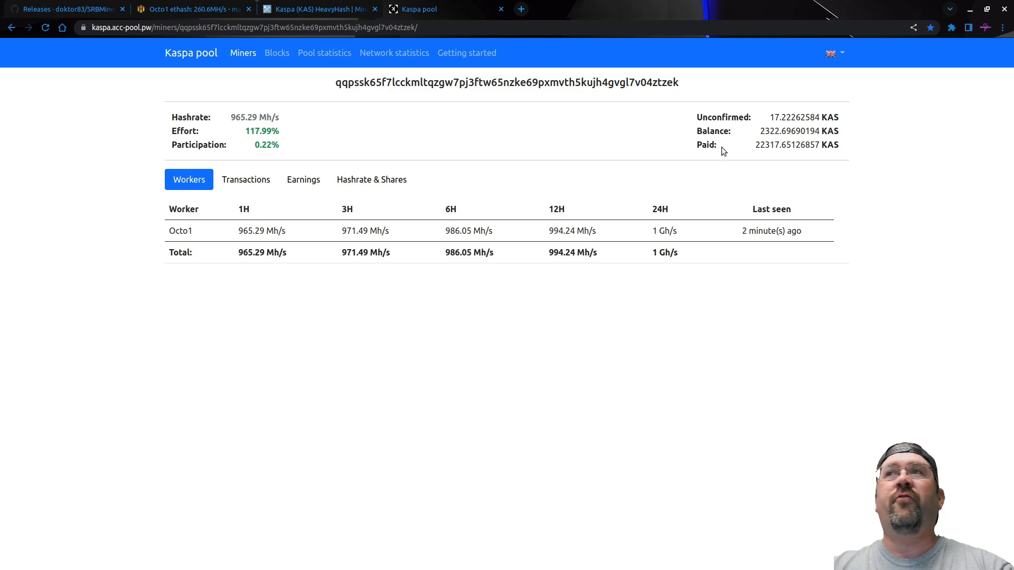
mouse_move(763, 154)
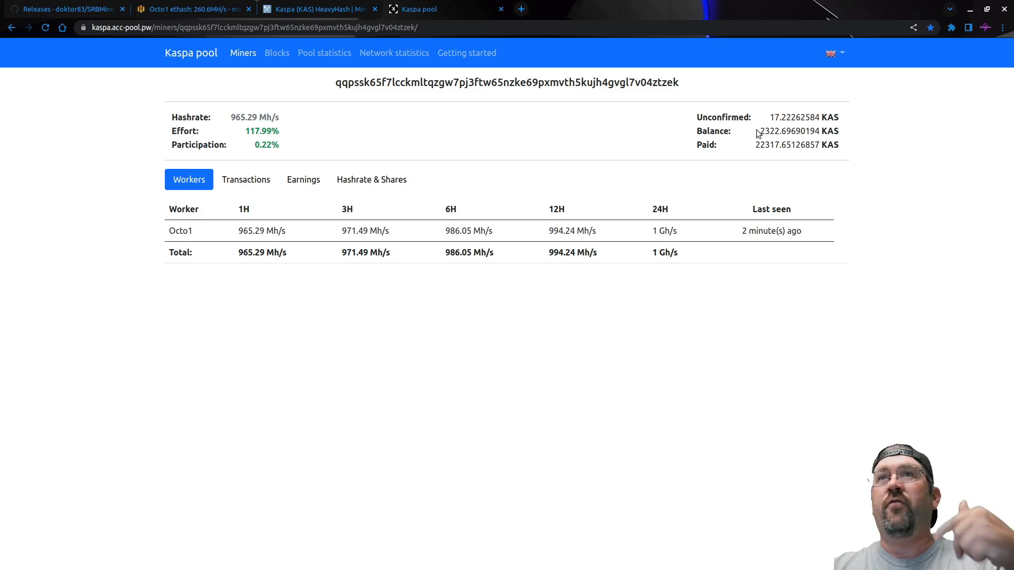
Step: Open acc-pool.pw Getting started with Germany, Canada, Russia and Hong Kong stratum servers
left_click(466, 53)
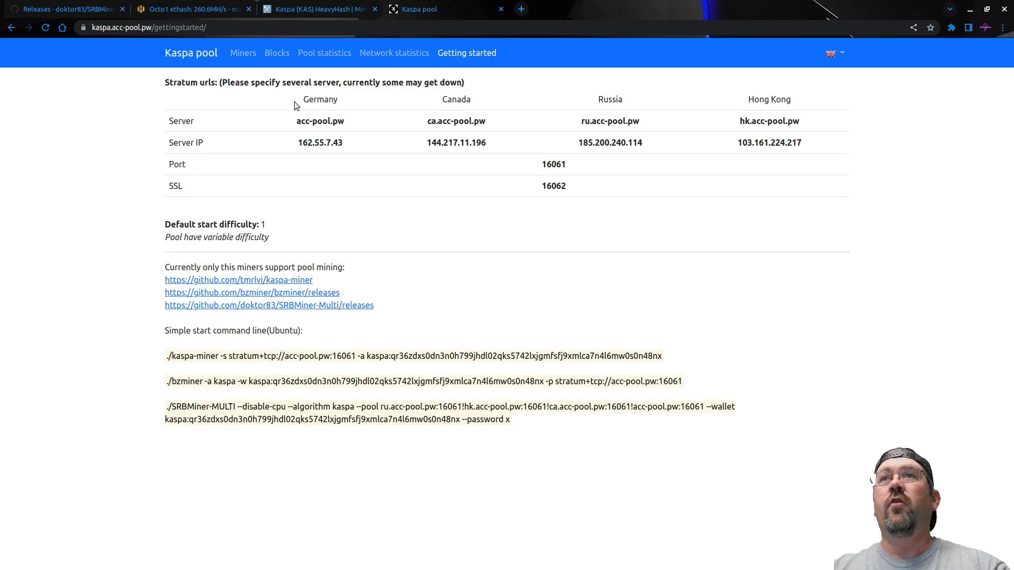
mouse_move(785, 101)
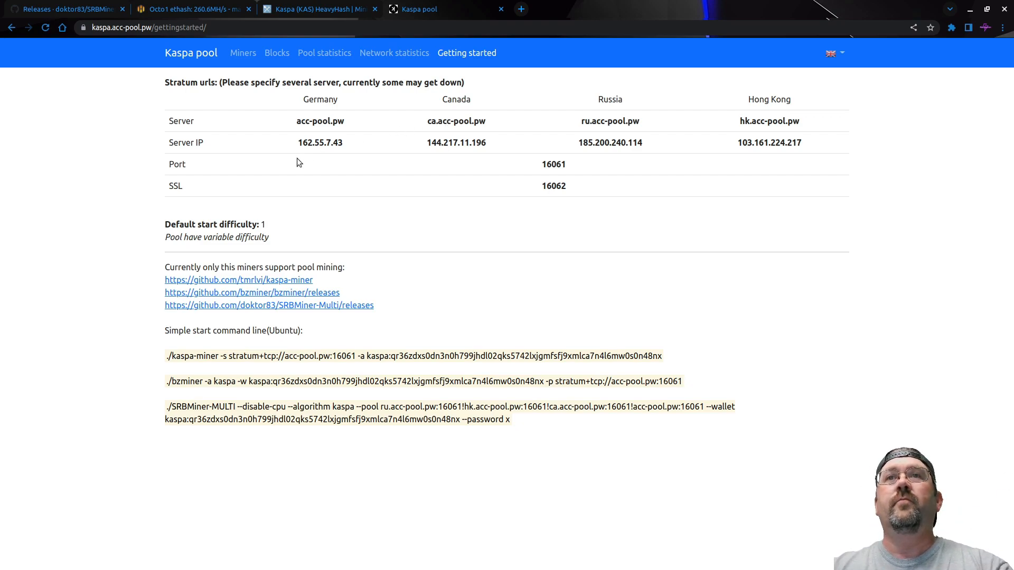
mouse_move(427, 121)
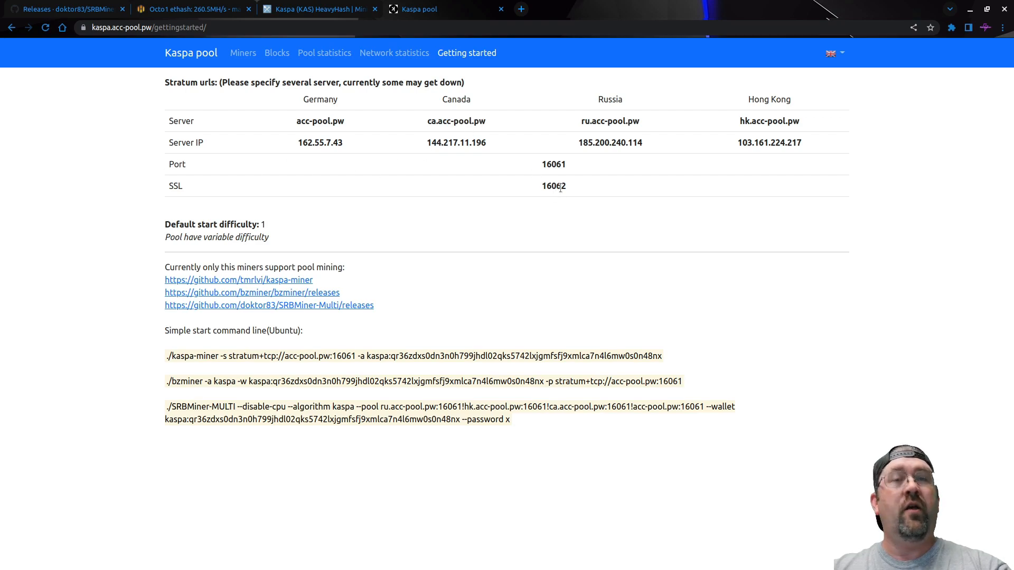
mouse_move(260, 238)
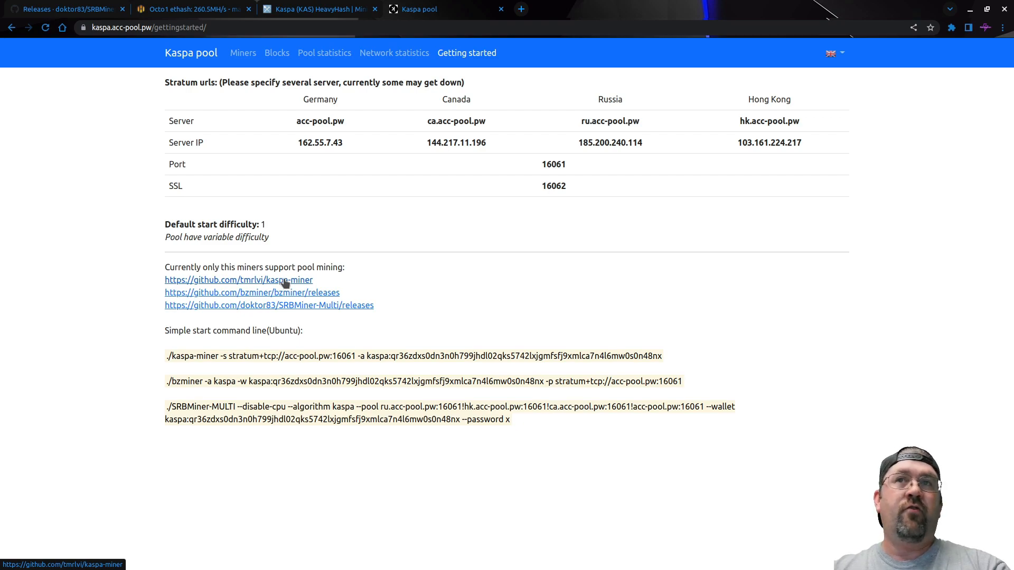
mouse_move(334, 312)
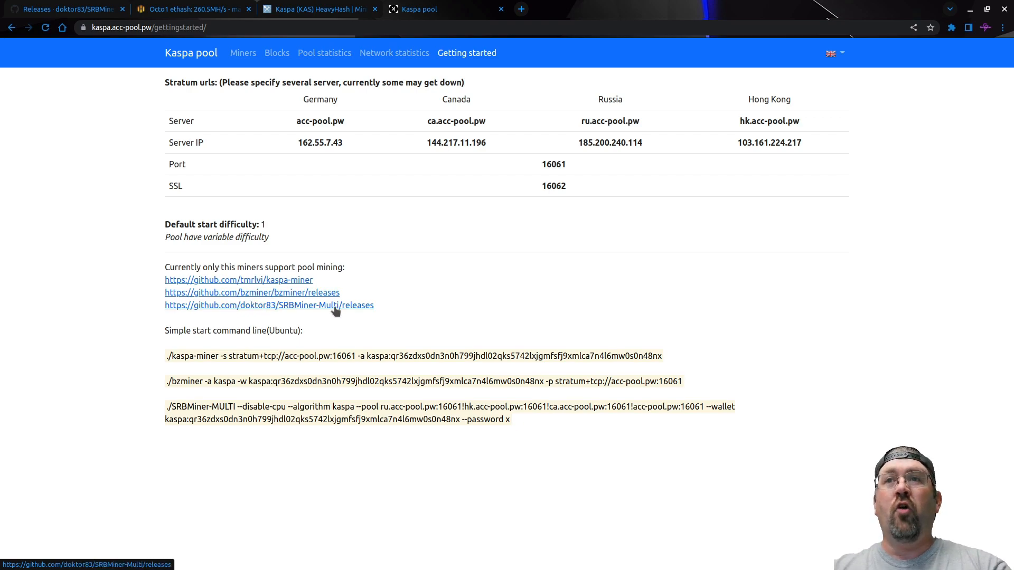
mouse_move(280, 296)
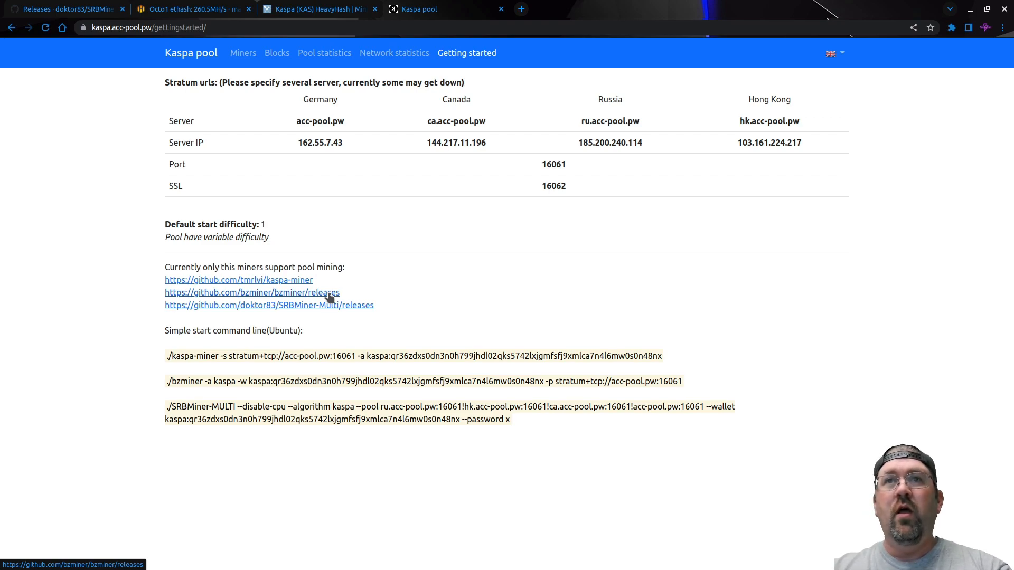
mouse_move(381, 419)
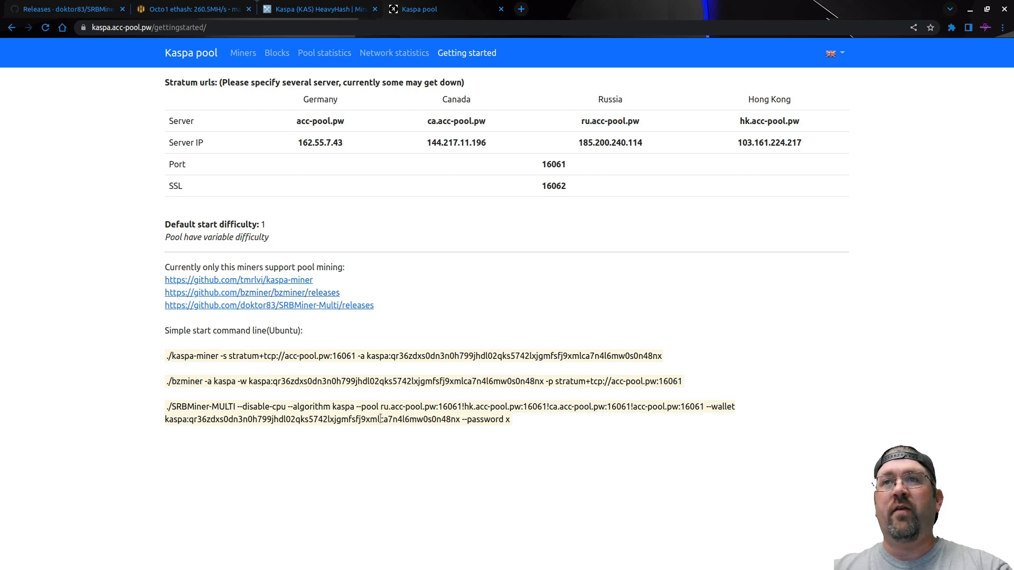
Step: Switch tabs and scroll to Kaspa's CoinGecko price chart showing KAS at $0.00023983
left_click(319, 9)
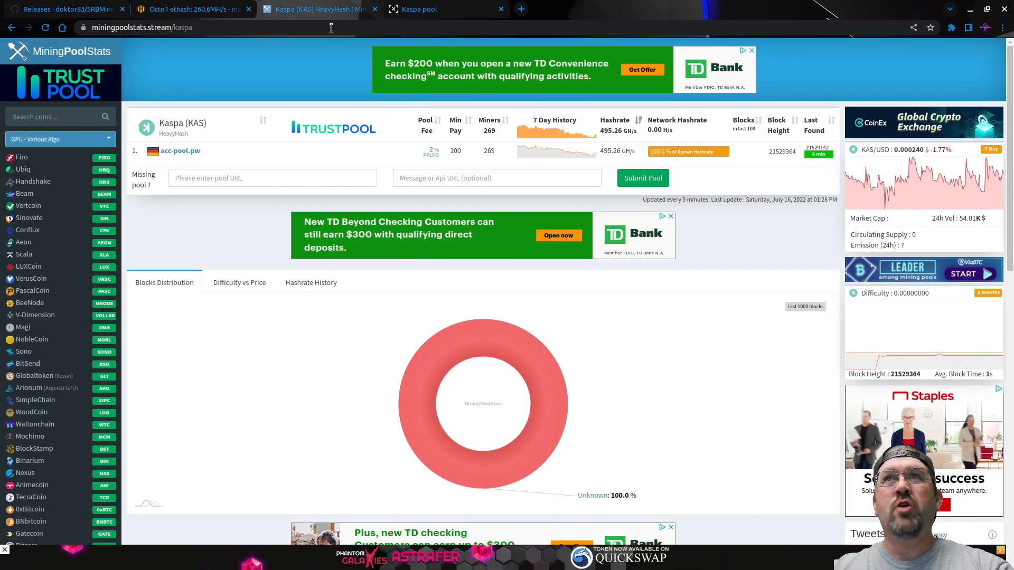
mouse_move(761, 176)
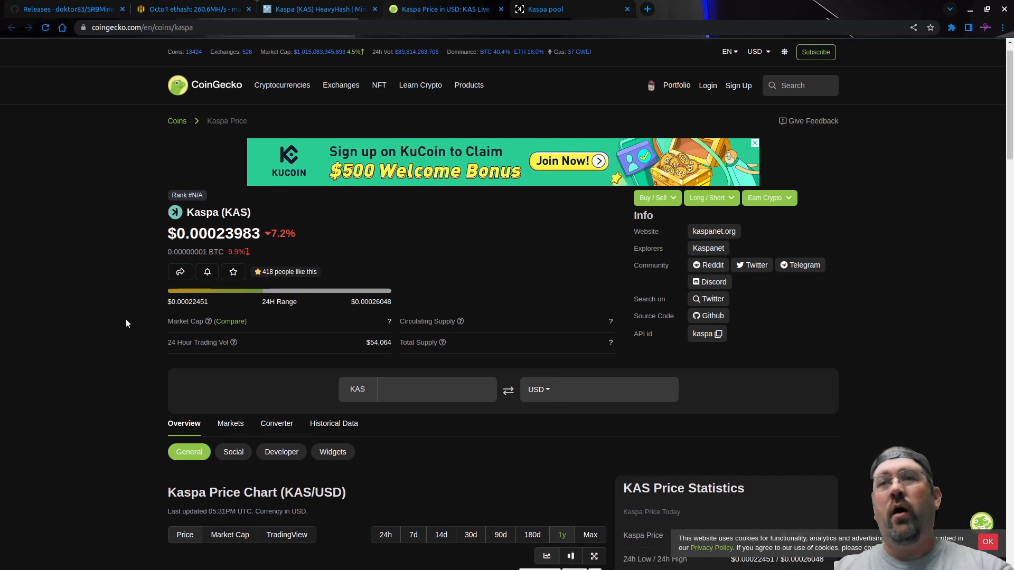
scroll("down", 3)
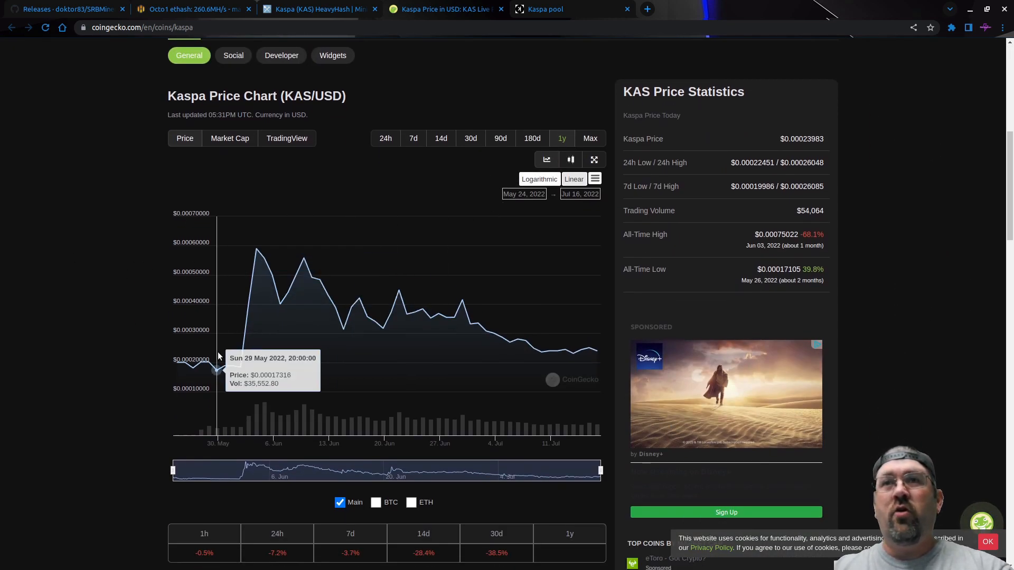
mouse_move(178, 364)
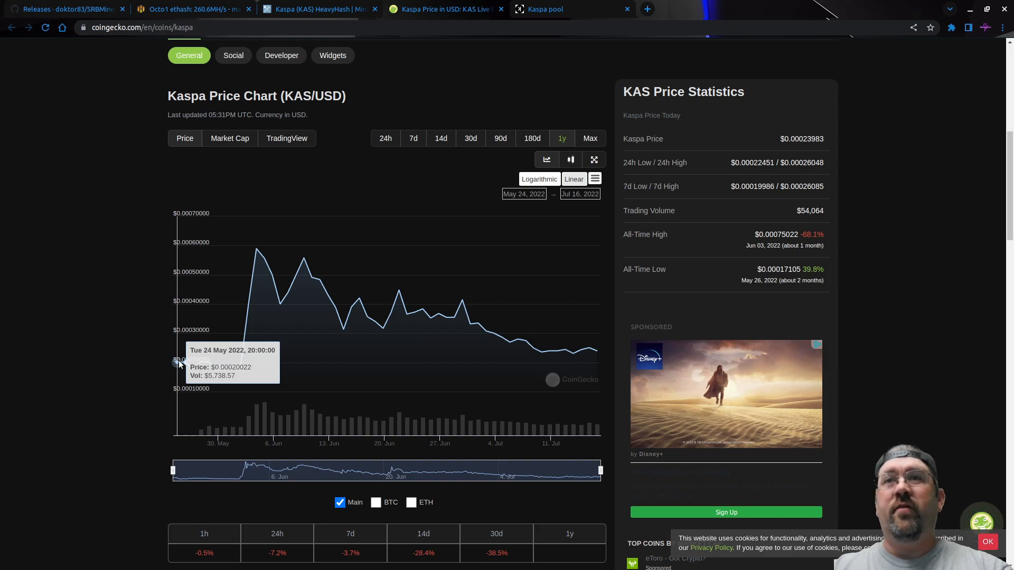
mouse_move(186, 364)
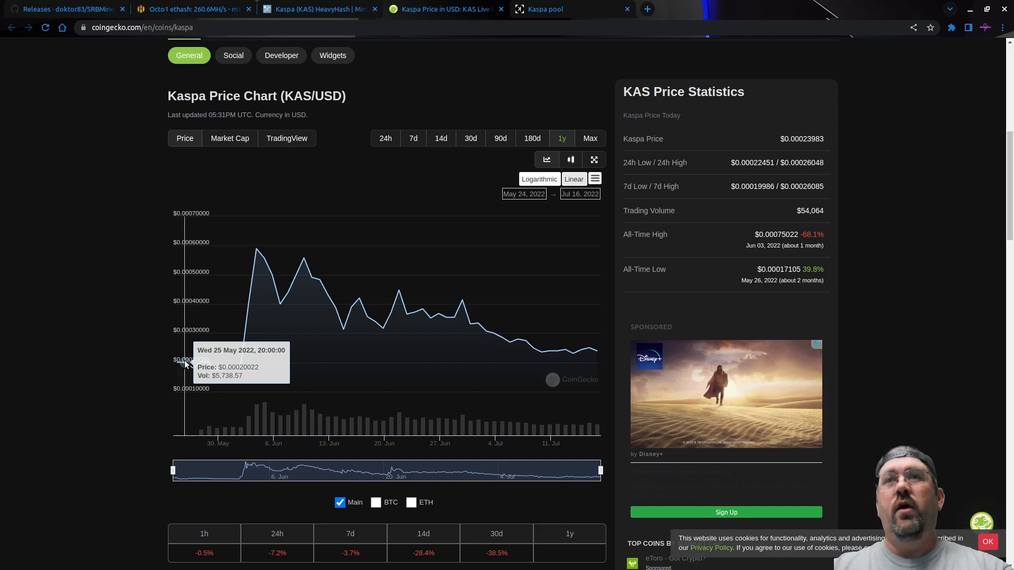
mouse_move(250, 328)
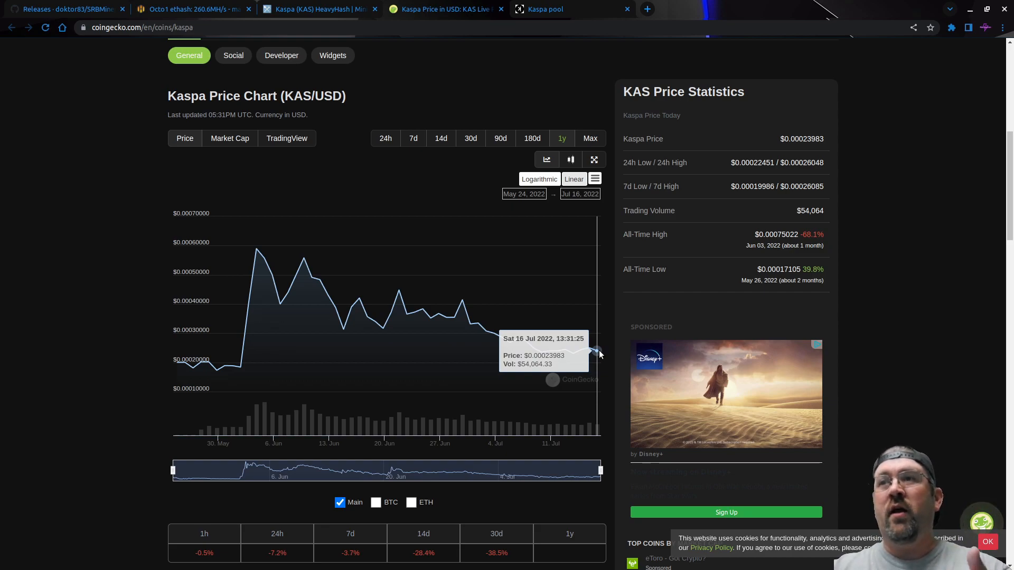
mouse_move(176, 367)
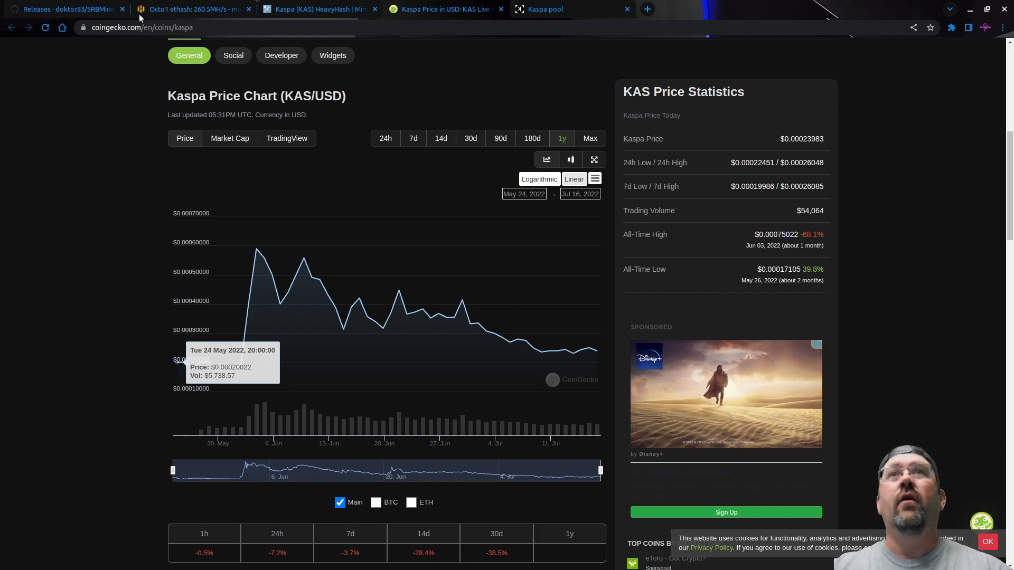
Step: Switch to the Octo1 HiveOS tab and scroll down to its GPU list and system info
left_click(185, 9)
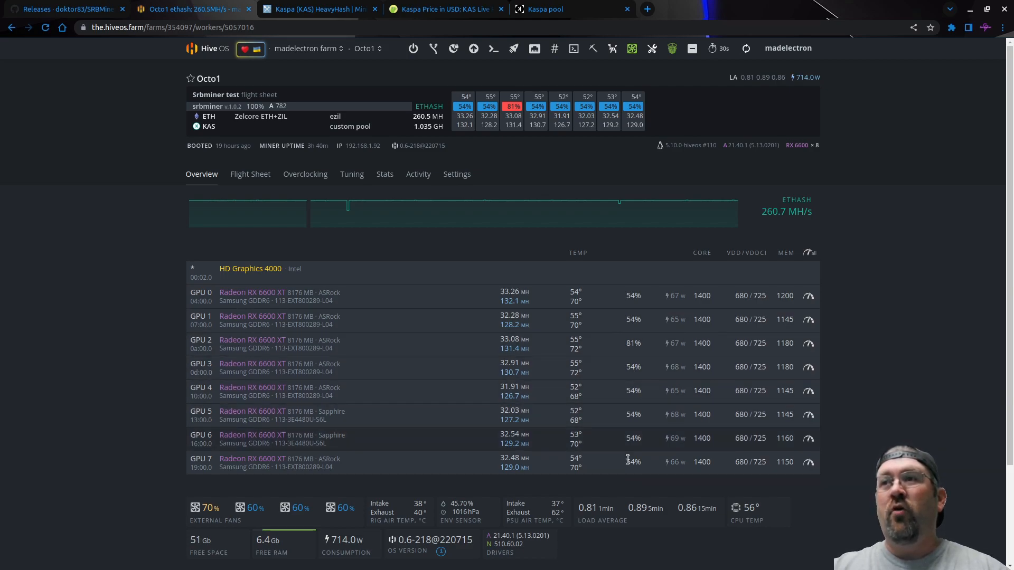
mouse_move(629, 343)
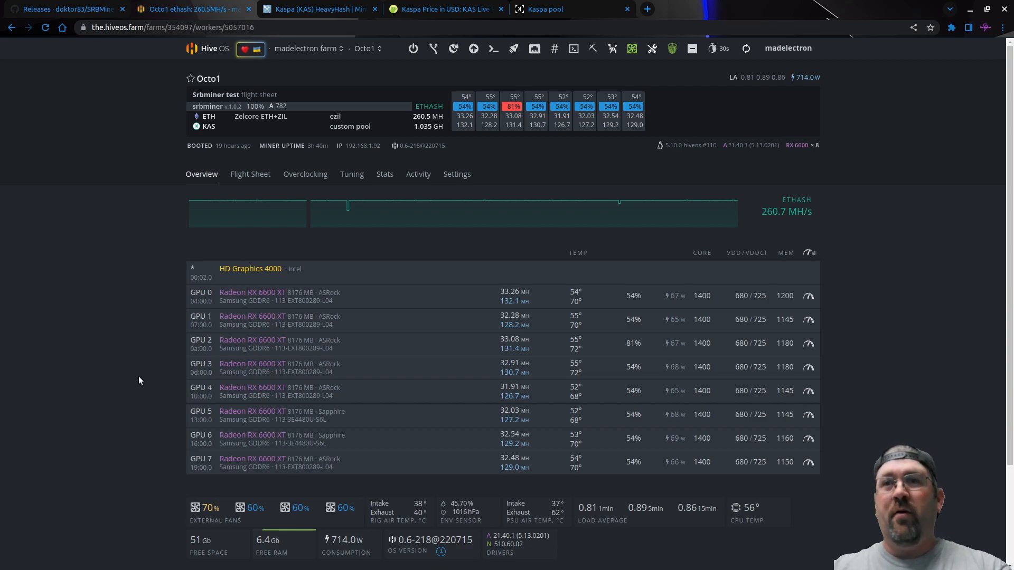
scroll("down", 3)
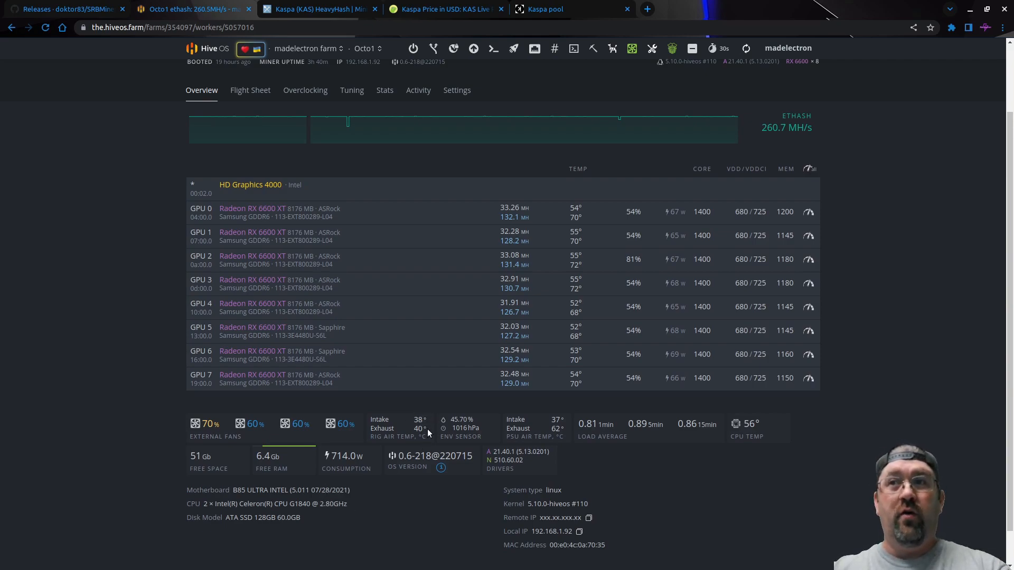
mouse_move(493, 322)
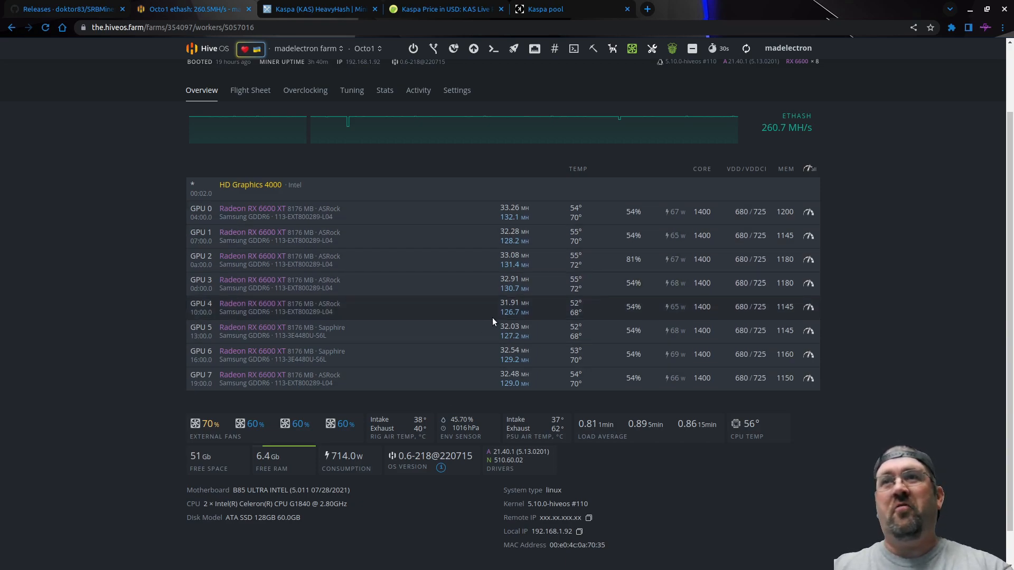
mouse_move(134, 257)
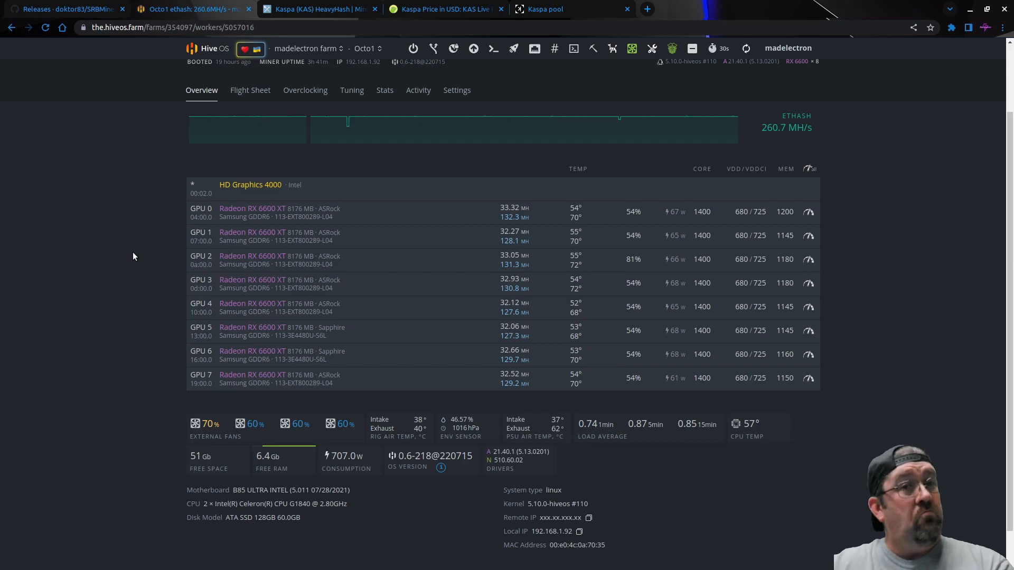
mouse_move(177, 260)
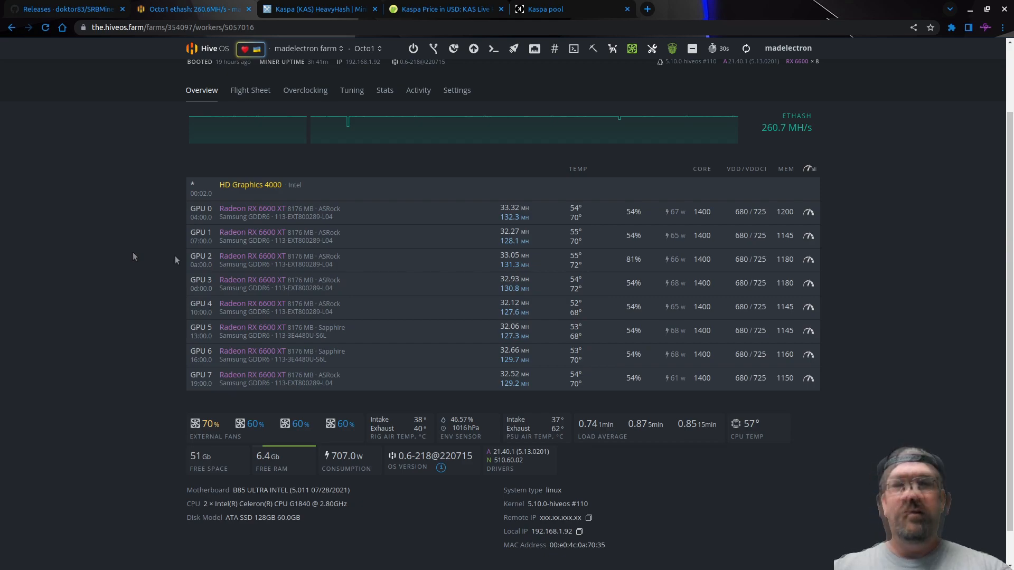